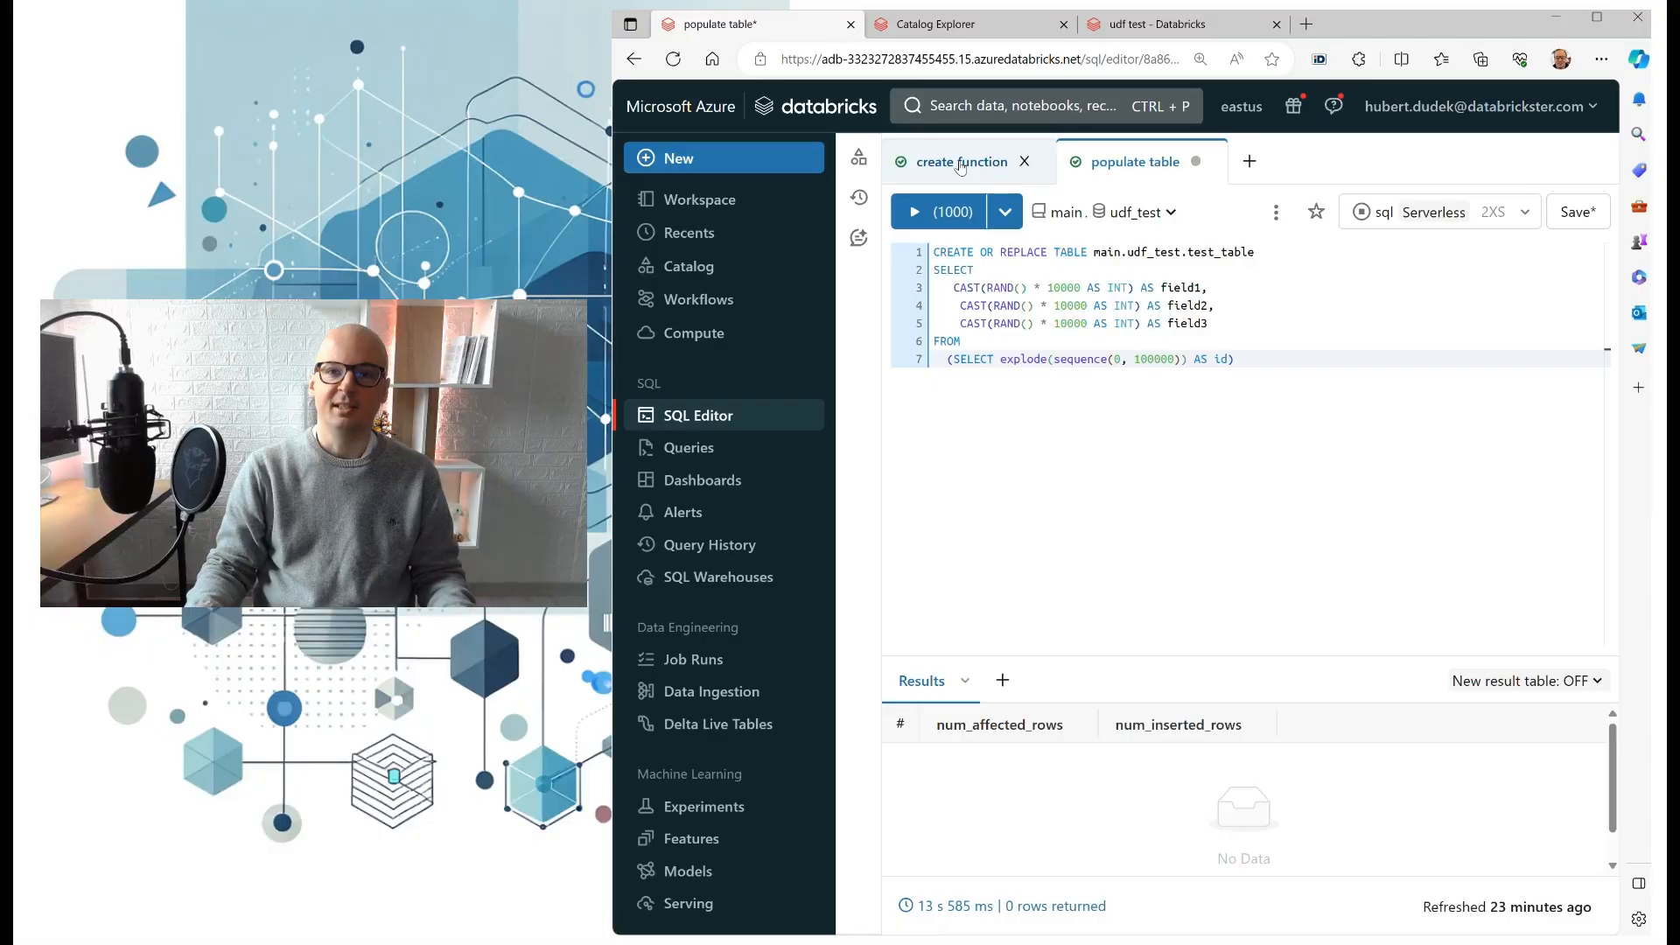
- Re-run the create function query defining main.udf_test.udf_test on field1–field3
{"action": "left_click", "coordinate": [962, 161]}
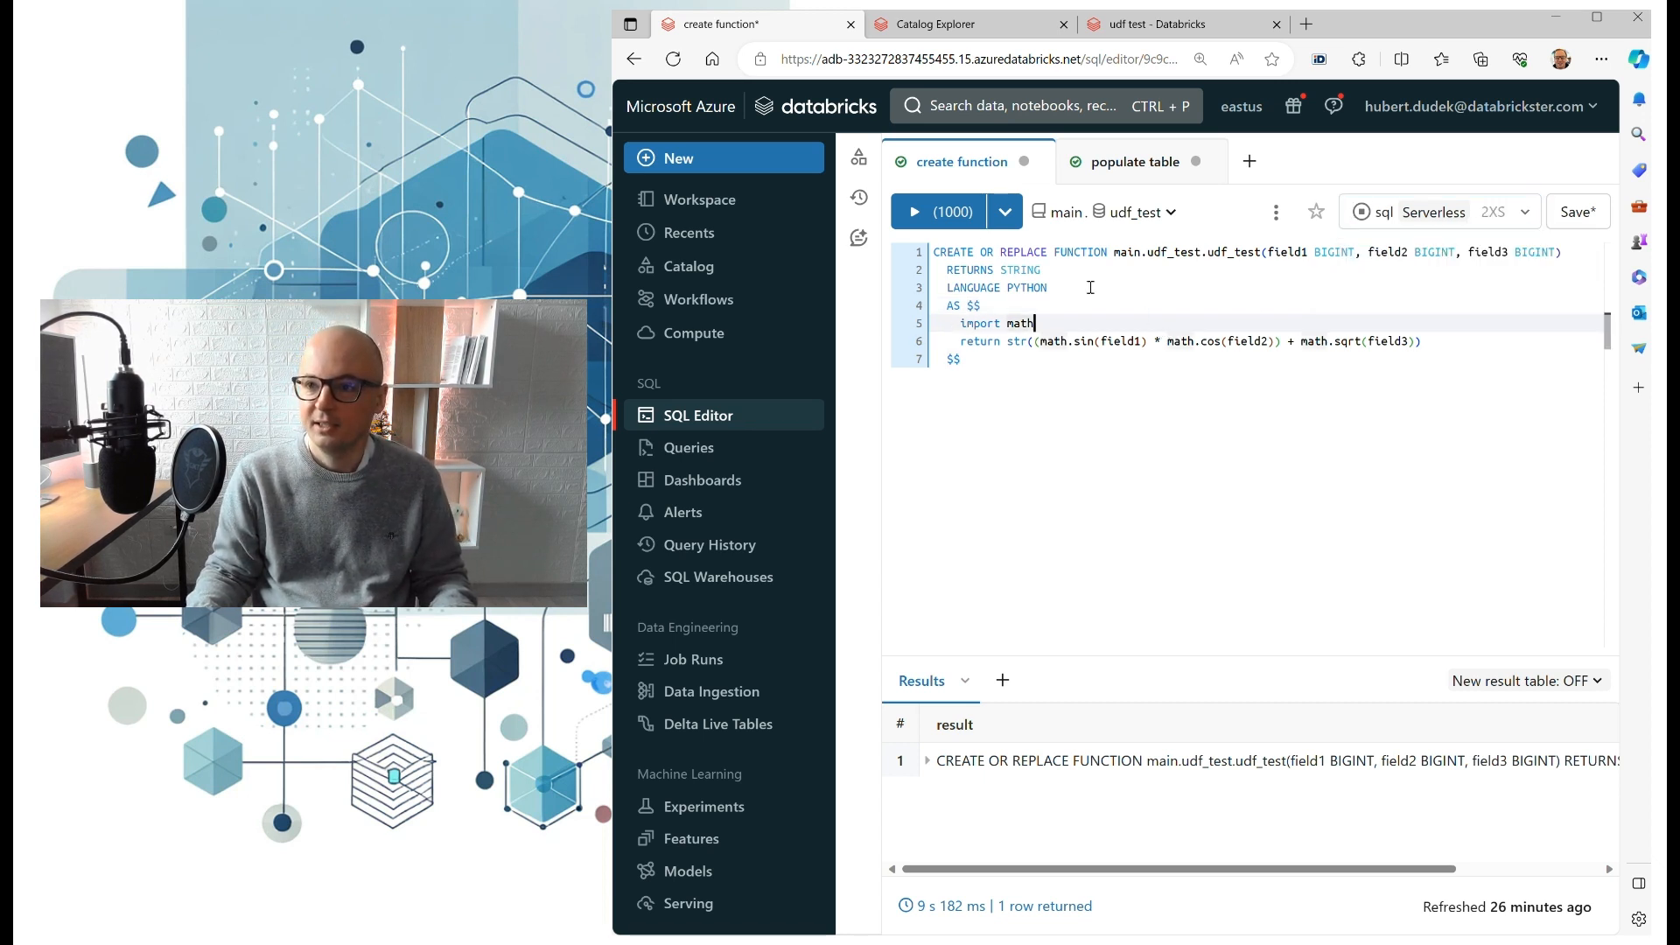
{"action": "left_click", "coordinate": [913, 212]}
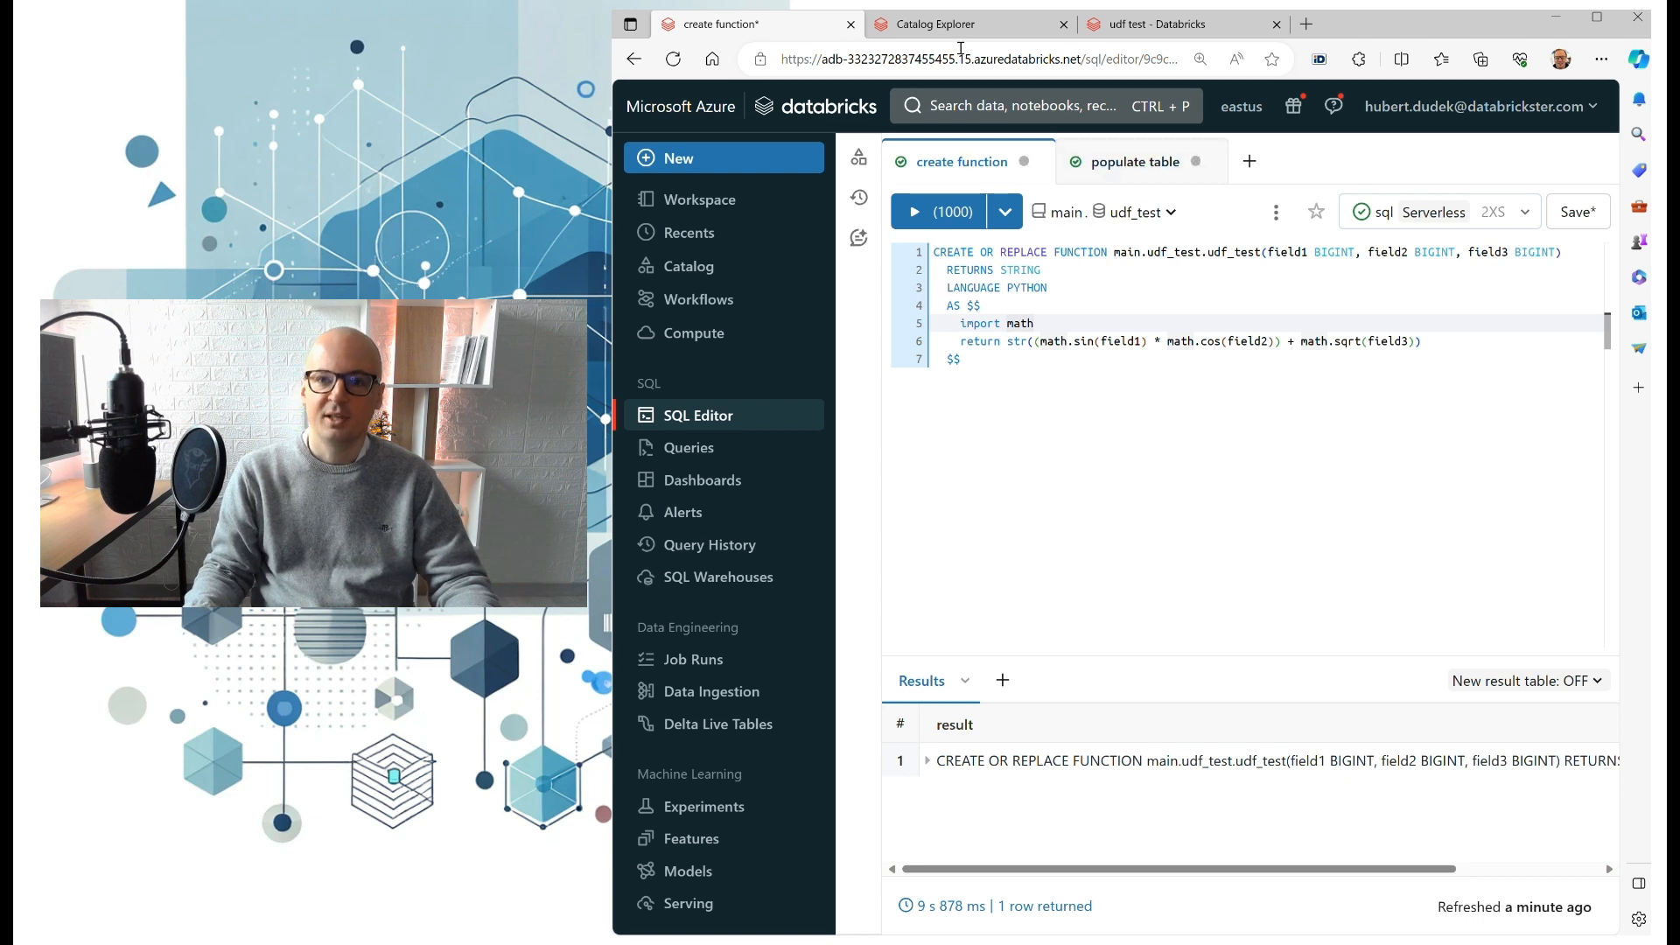
{"action": "left_click", "coordinate": [935, 25]}
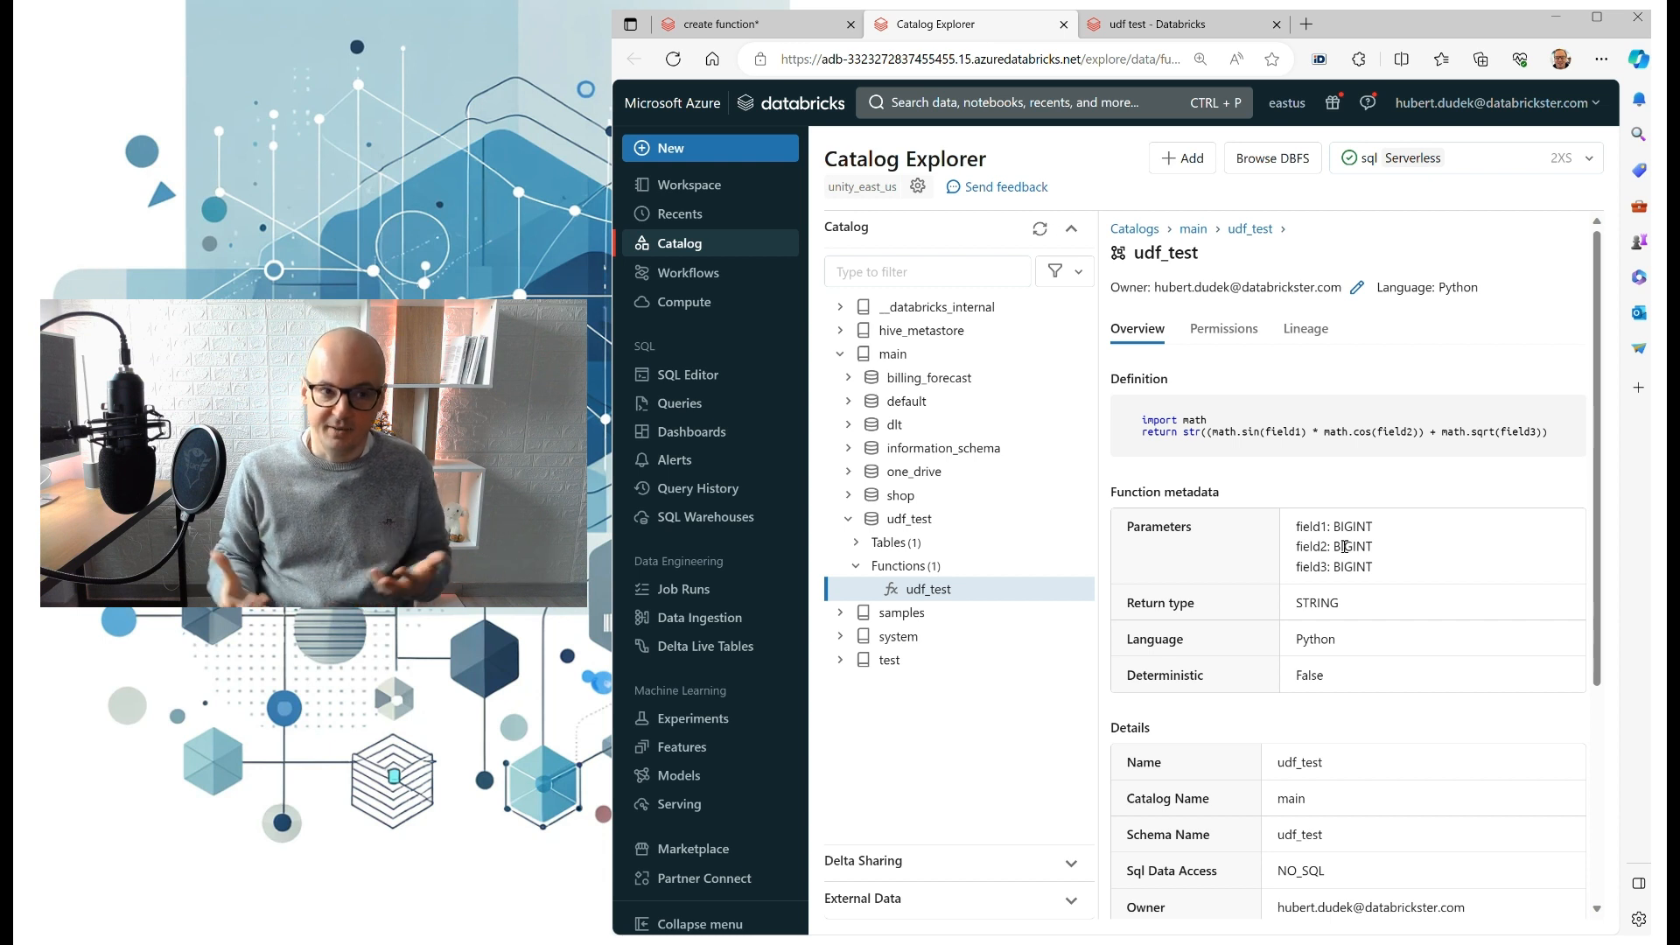
{"action": "mouse_move", "coordinate": [1295, 500]}
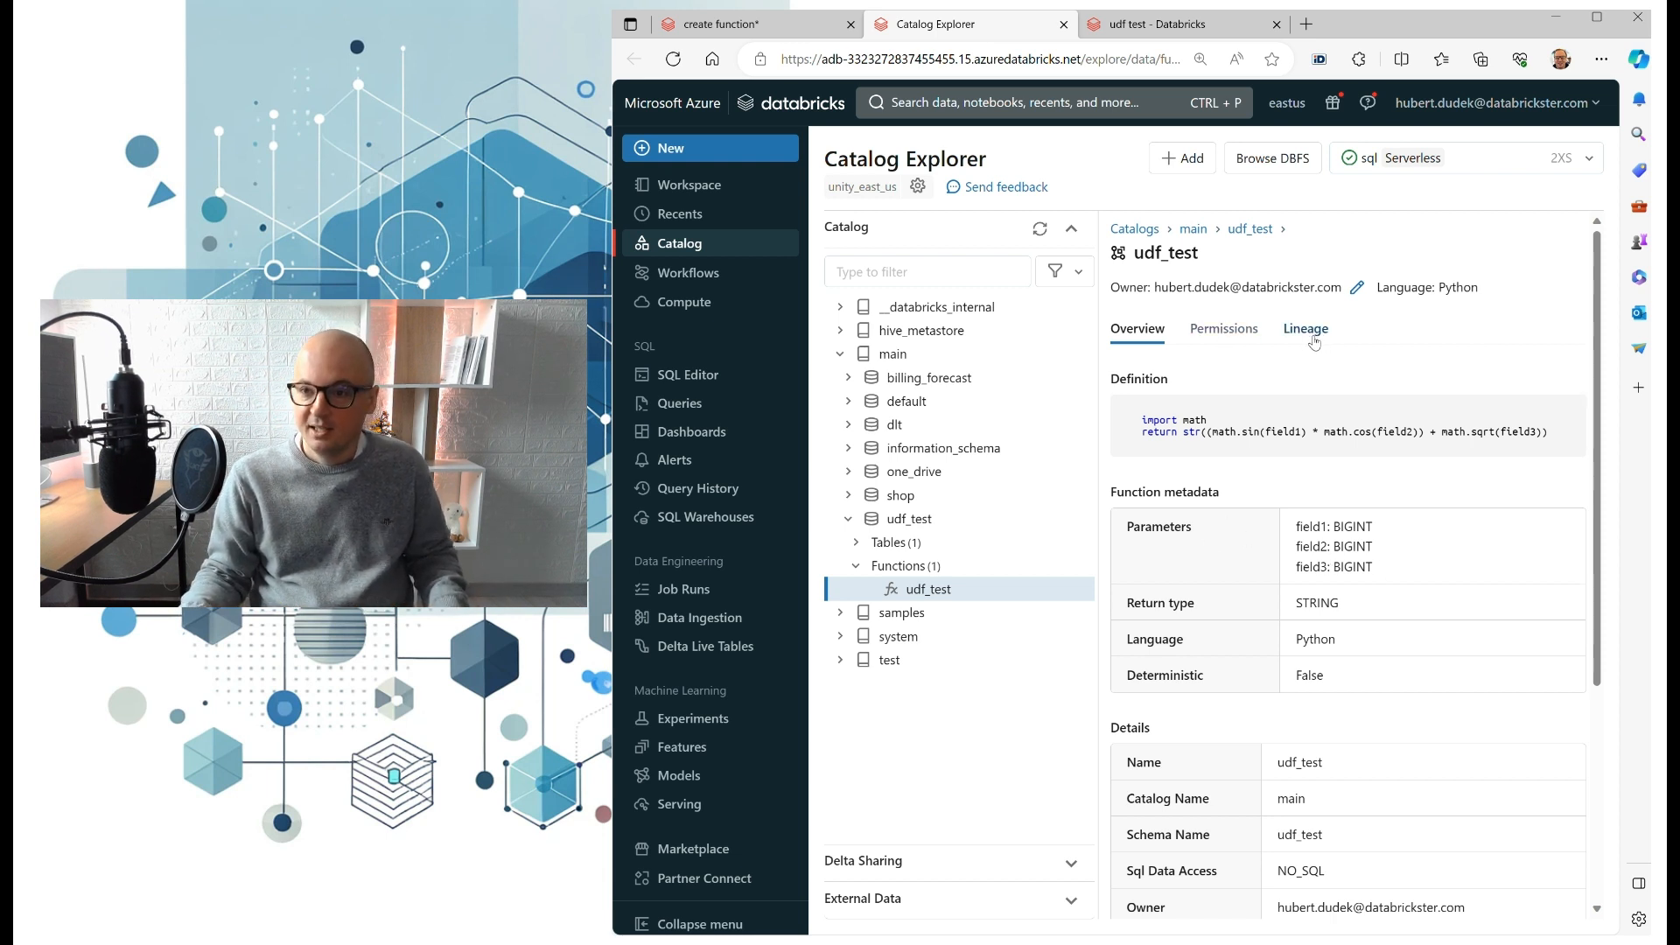
{"action": "left_click", "coordinate": [1306, 329]}
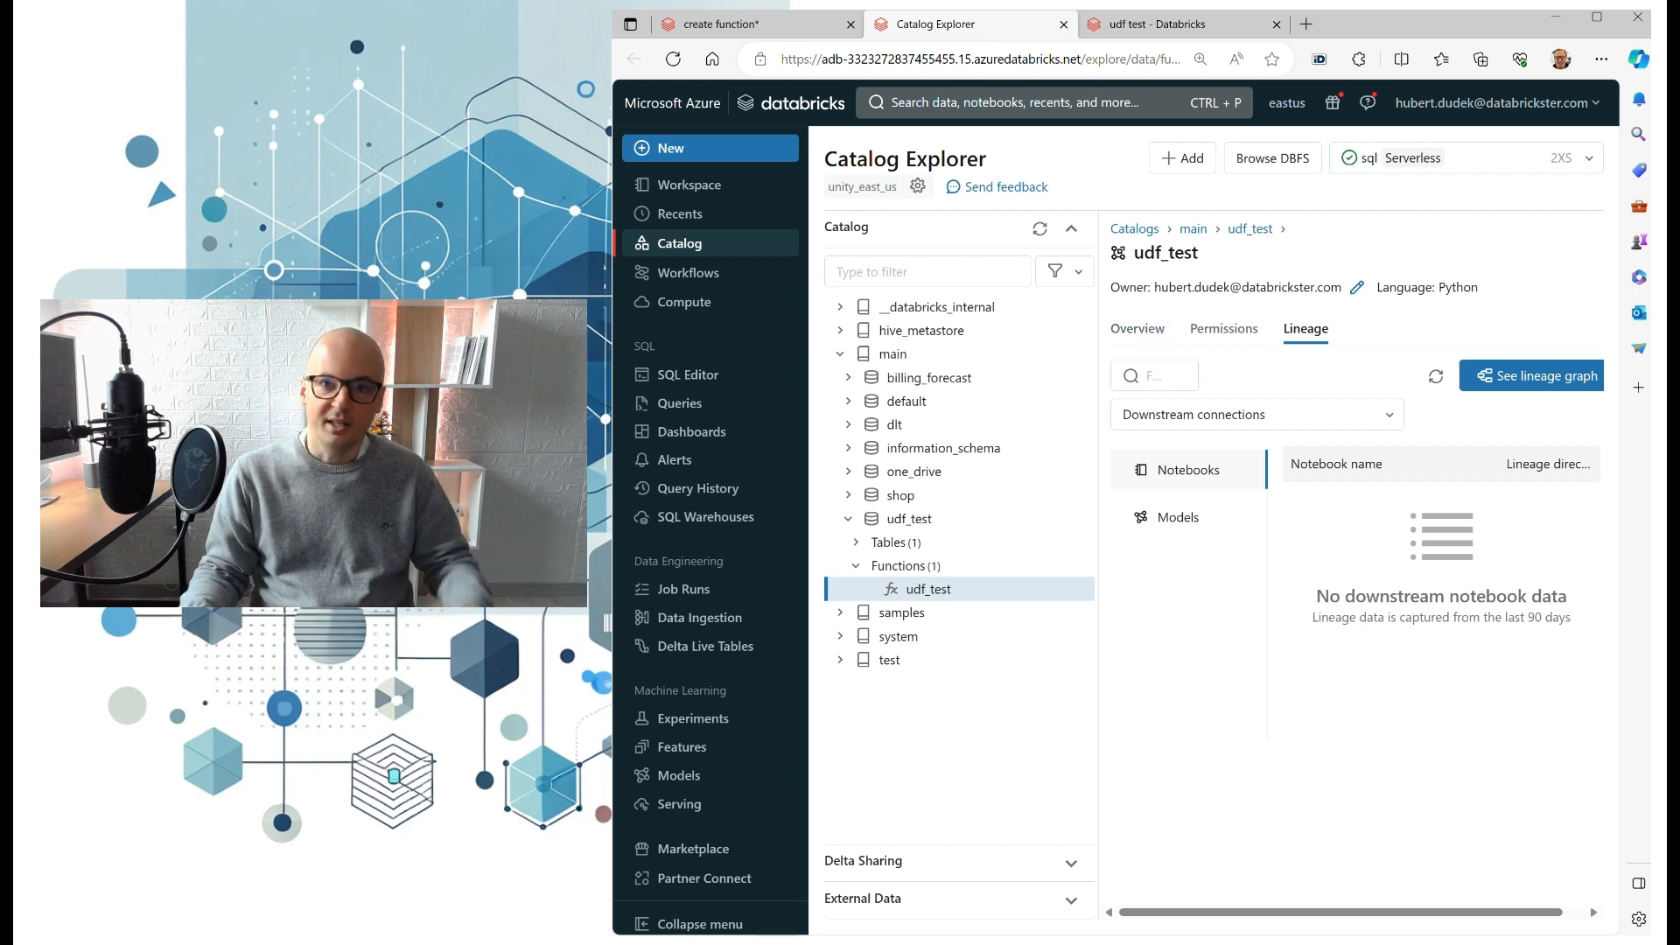
{"action": "left_click", "coordinate": [757, 25]}
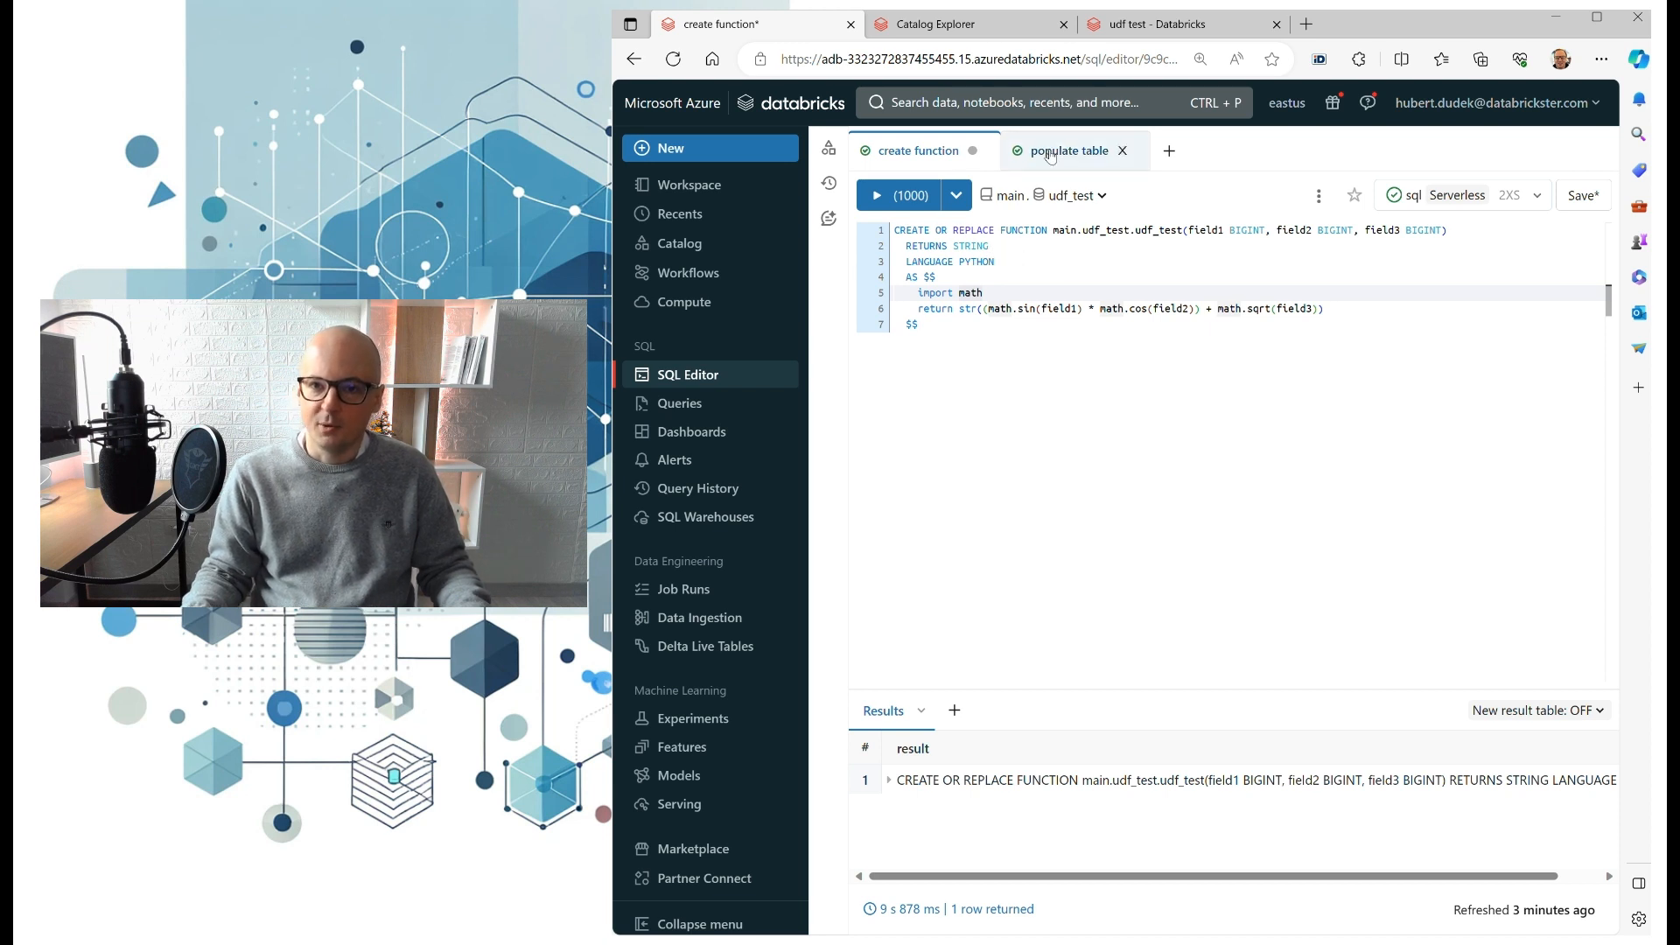
- Run the populate table query rebuilding test_table, then start a new empty query
{"action": "left_click", "coordinate": [1069, 151]}
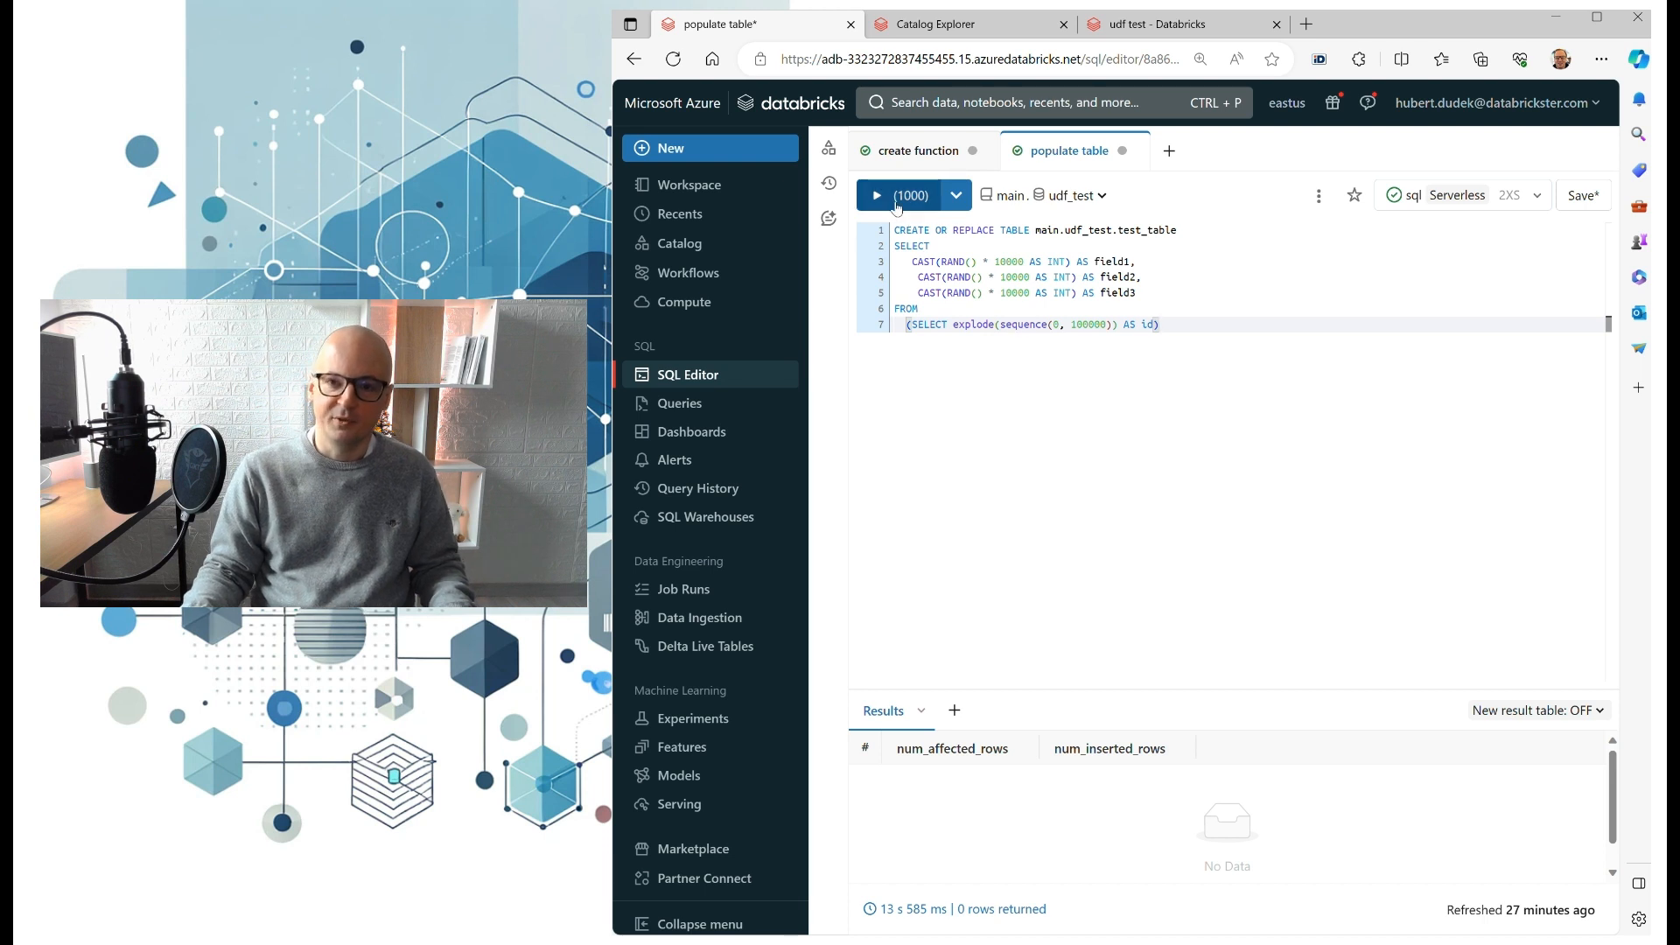
{"action": "left_click", "coordinate": [877, 196]}
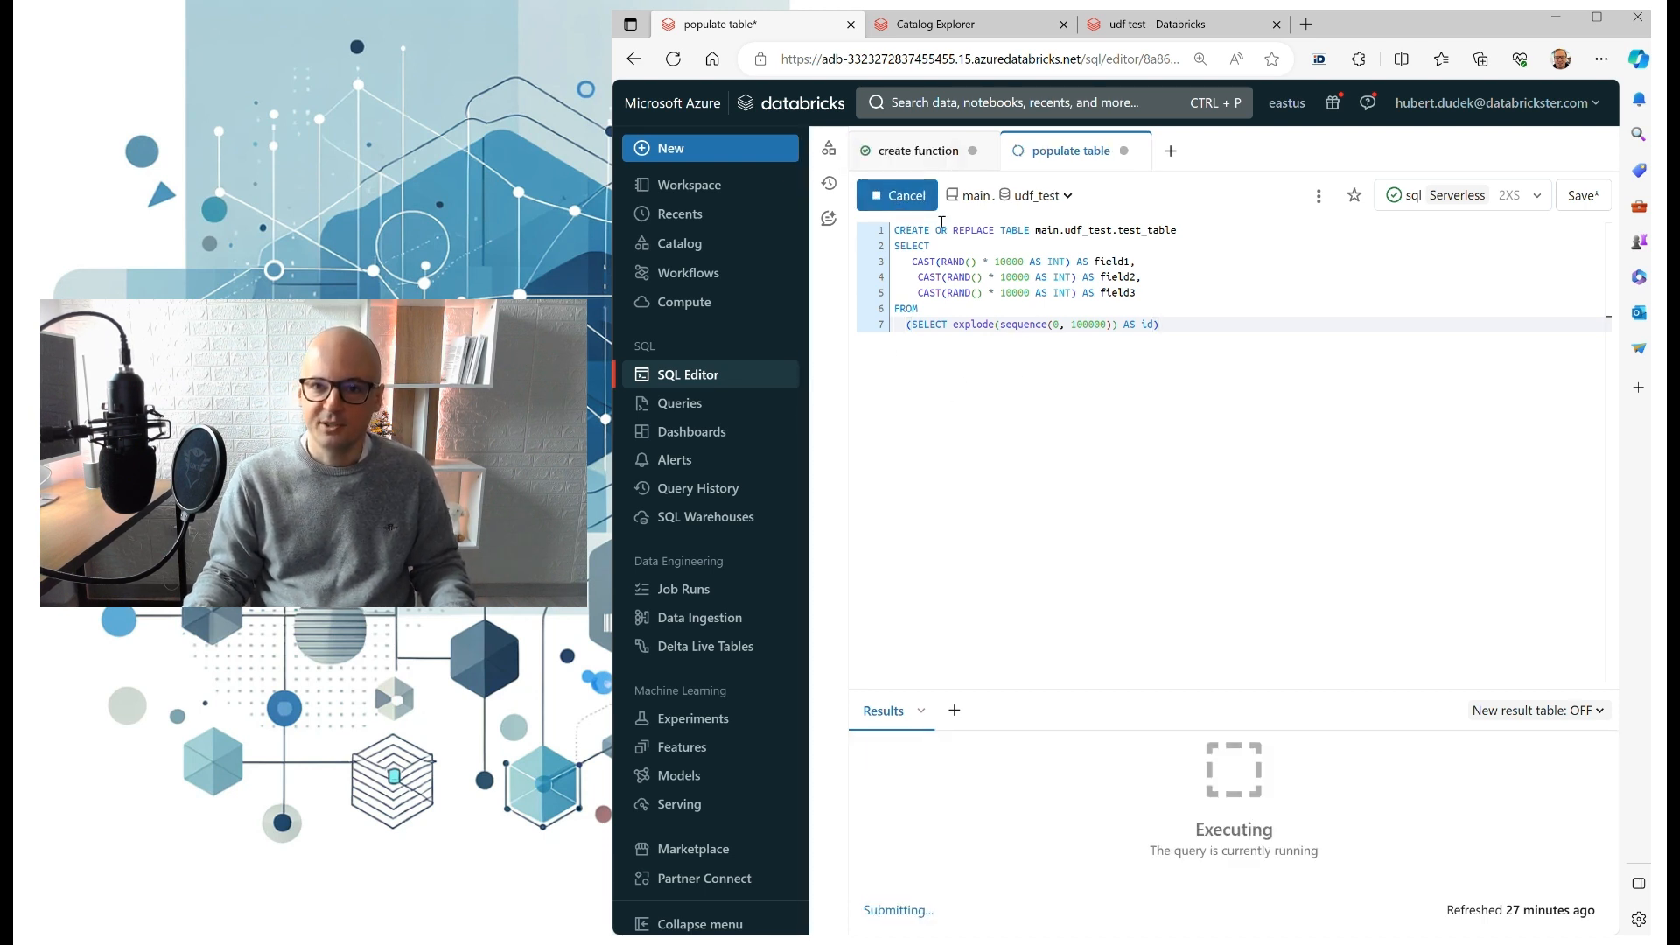
{"action": "left_click", "coordinate": [1169, 151]}
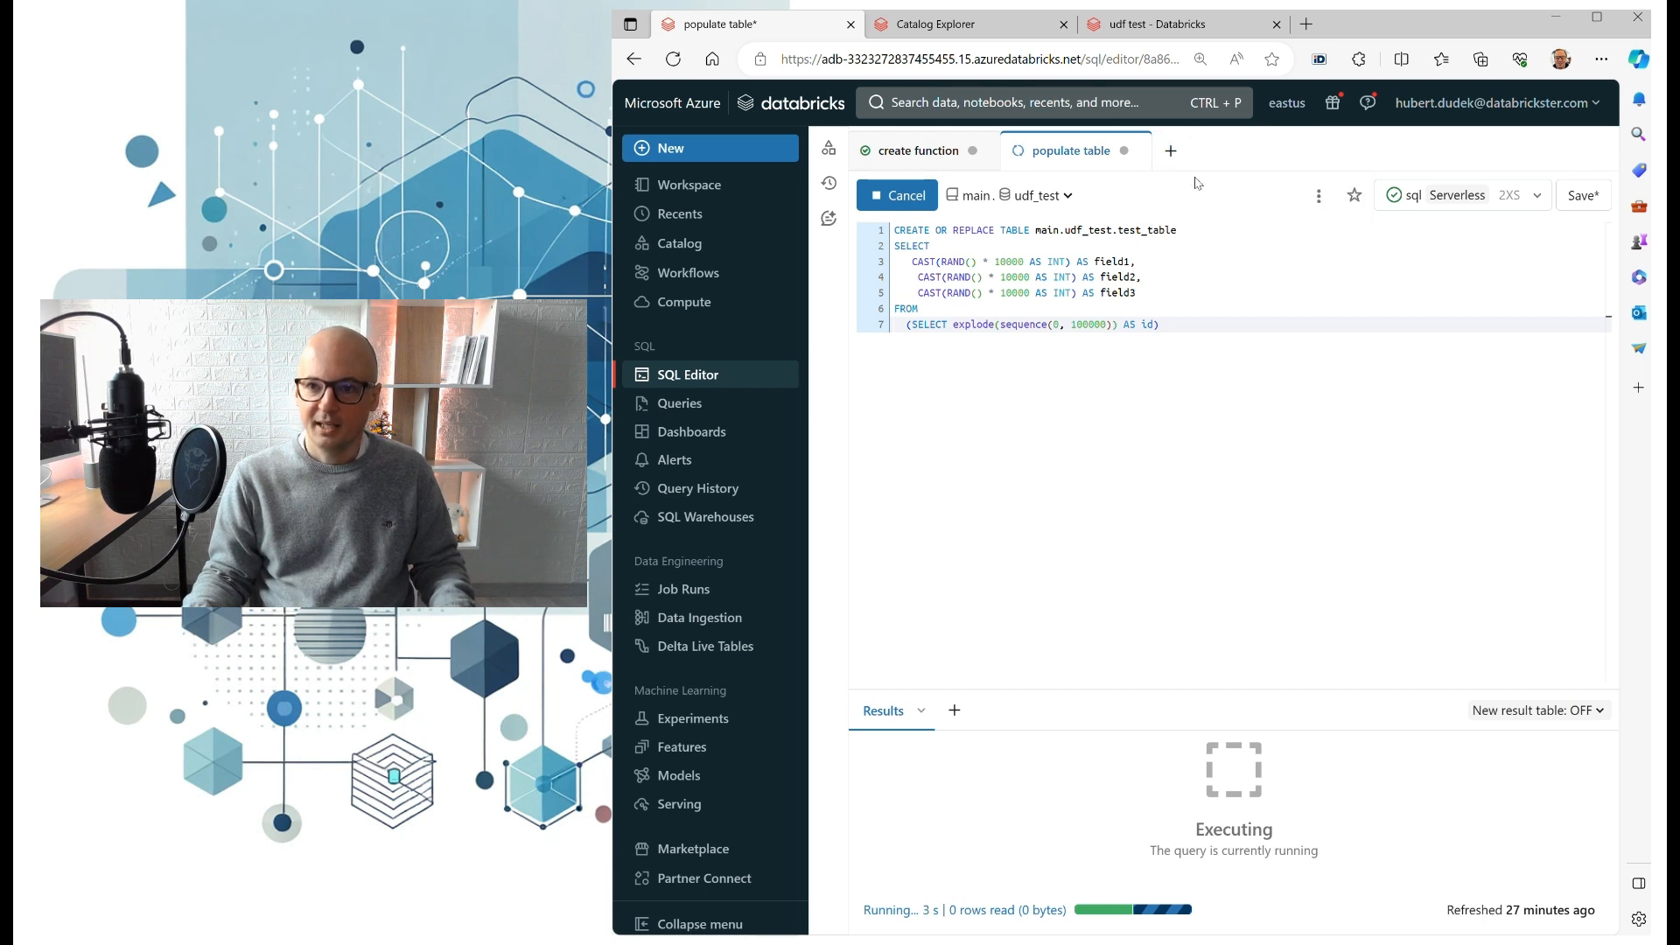
{"action": "left_click", "coordinate": [1169, 150]}
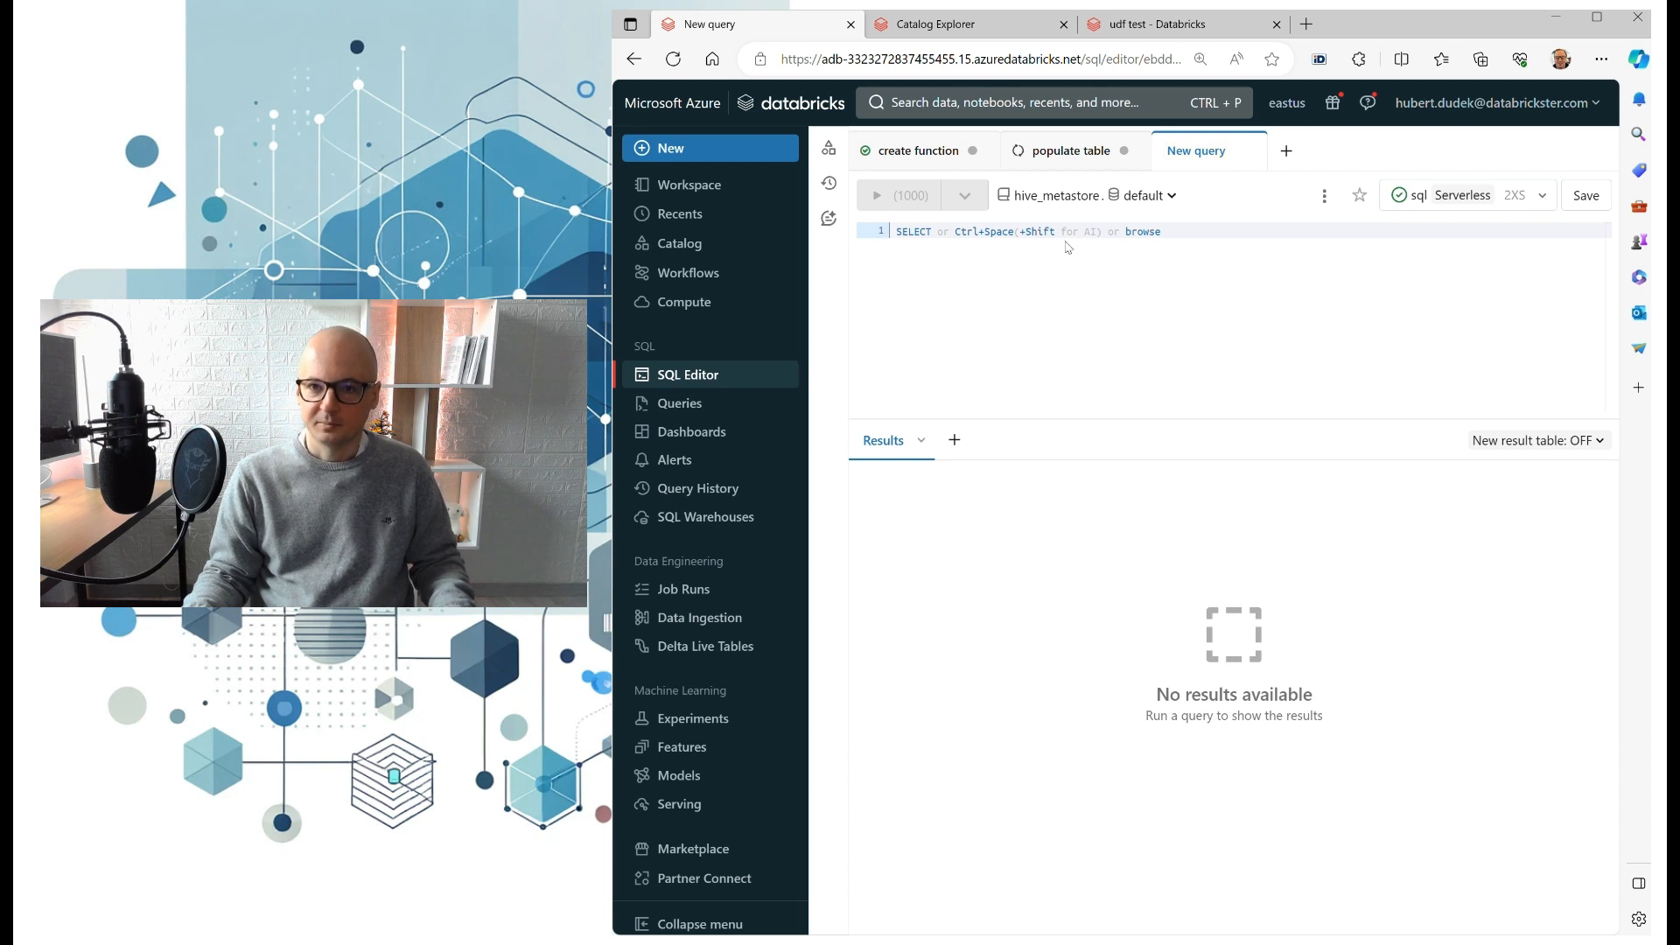
- Point the new query at the main catalog and udf_test schema
{"action": "left_click", "coordinate": [1055, 196]}
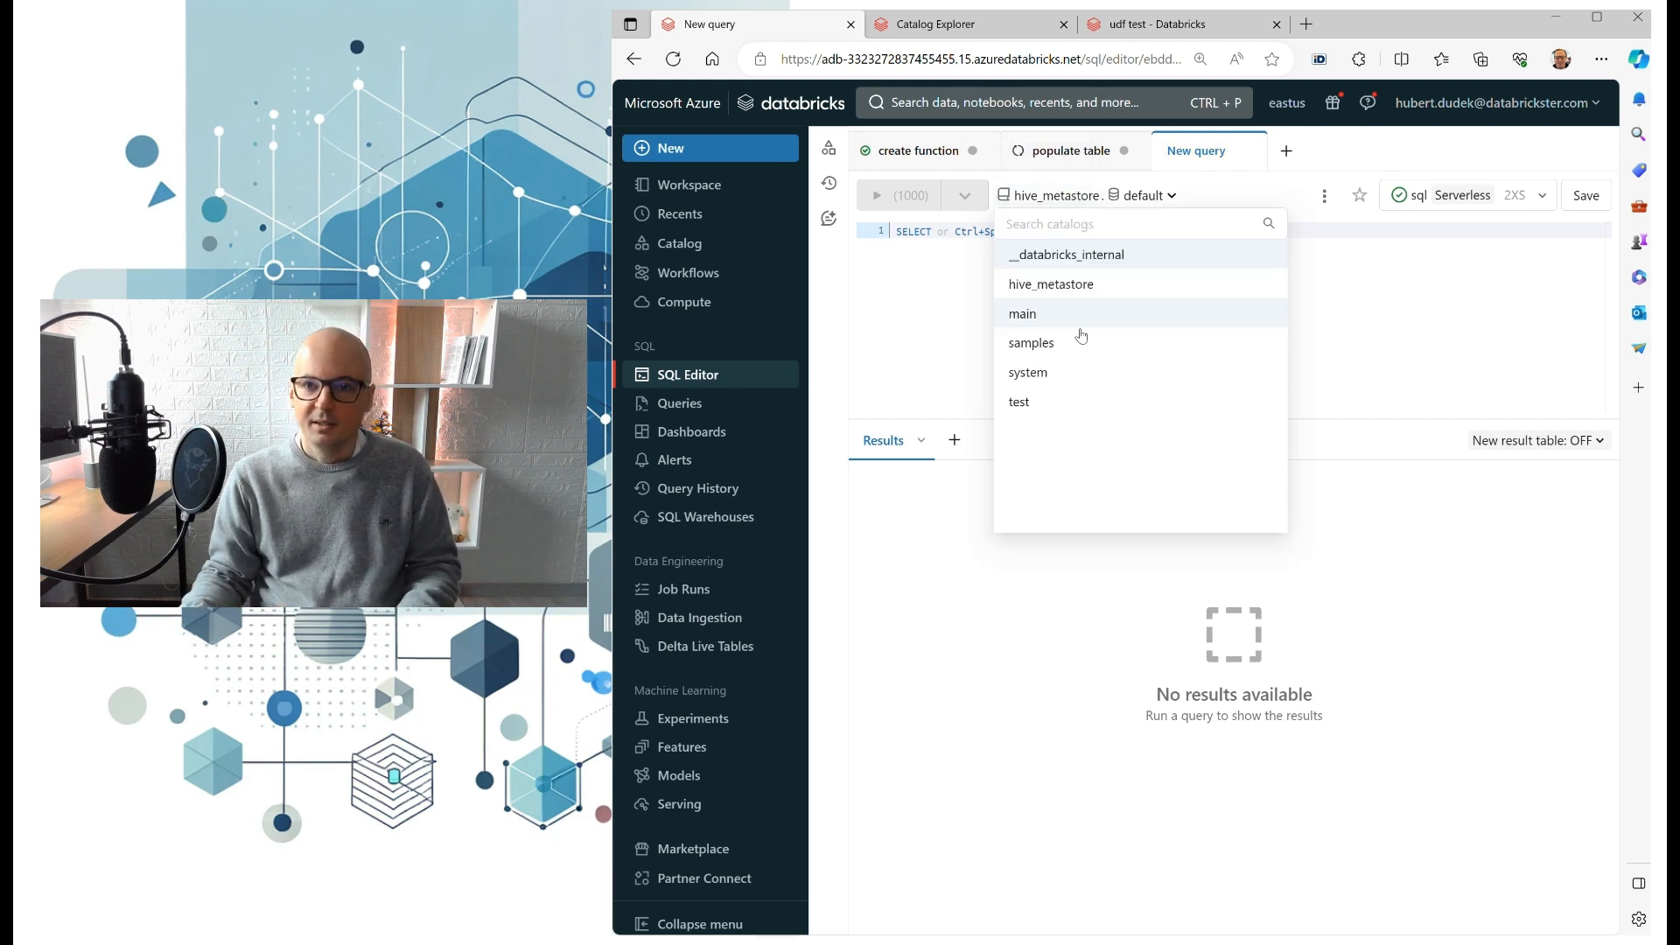
{"action": "left_click", "coordinate": [1022, 313]}
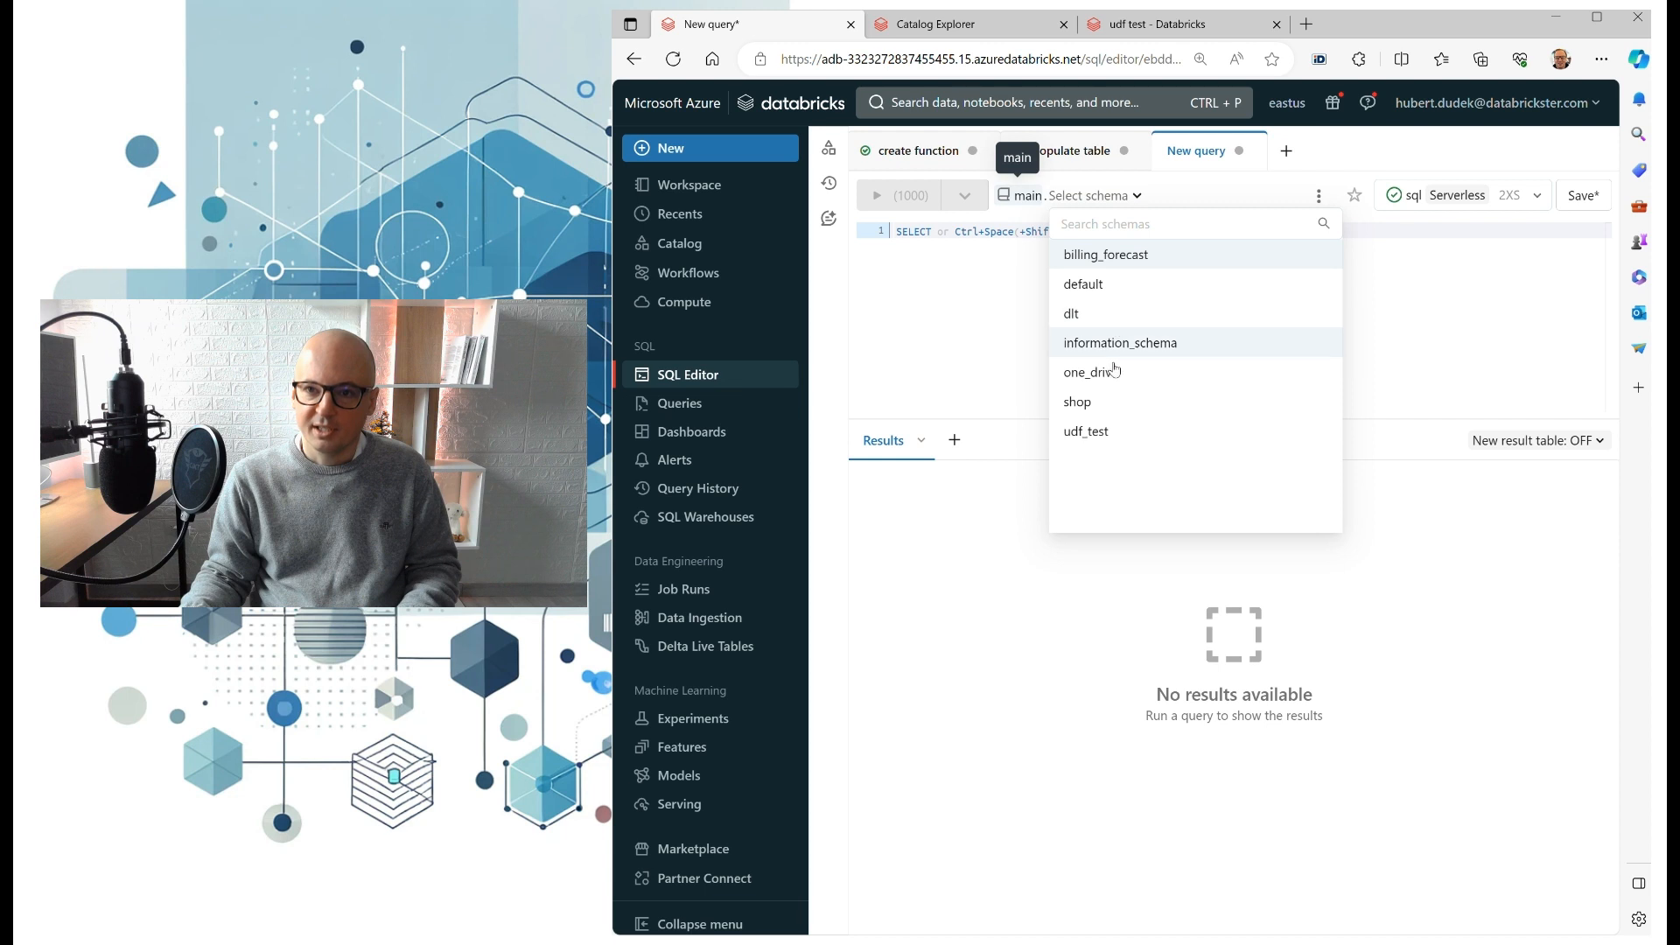
{"action": "left_click", "coordinate": [1085, 431]}
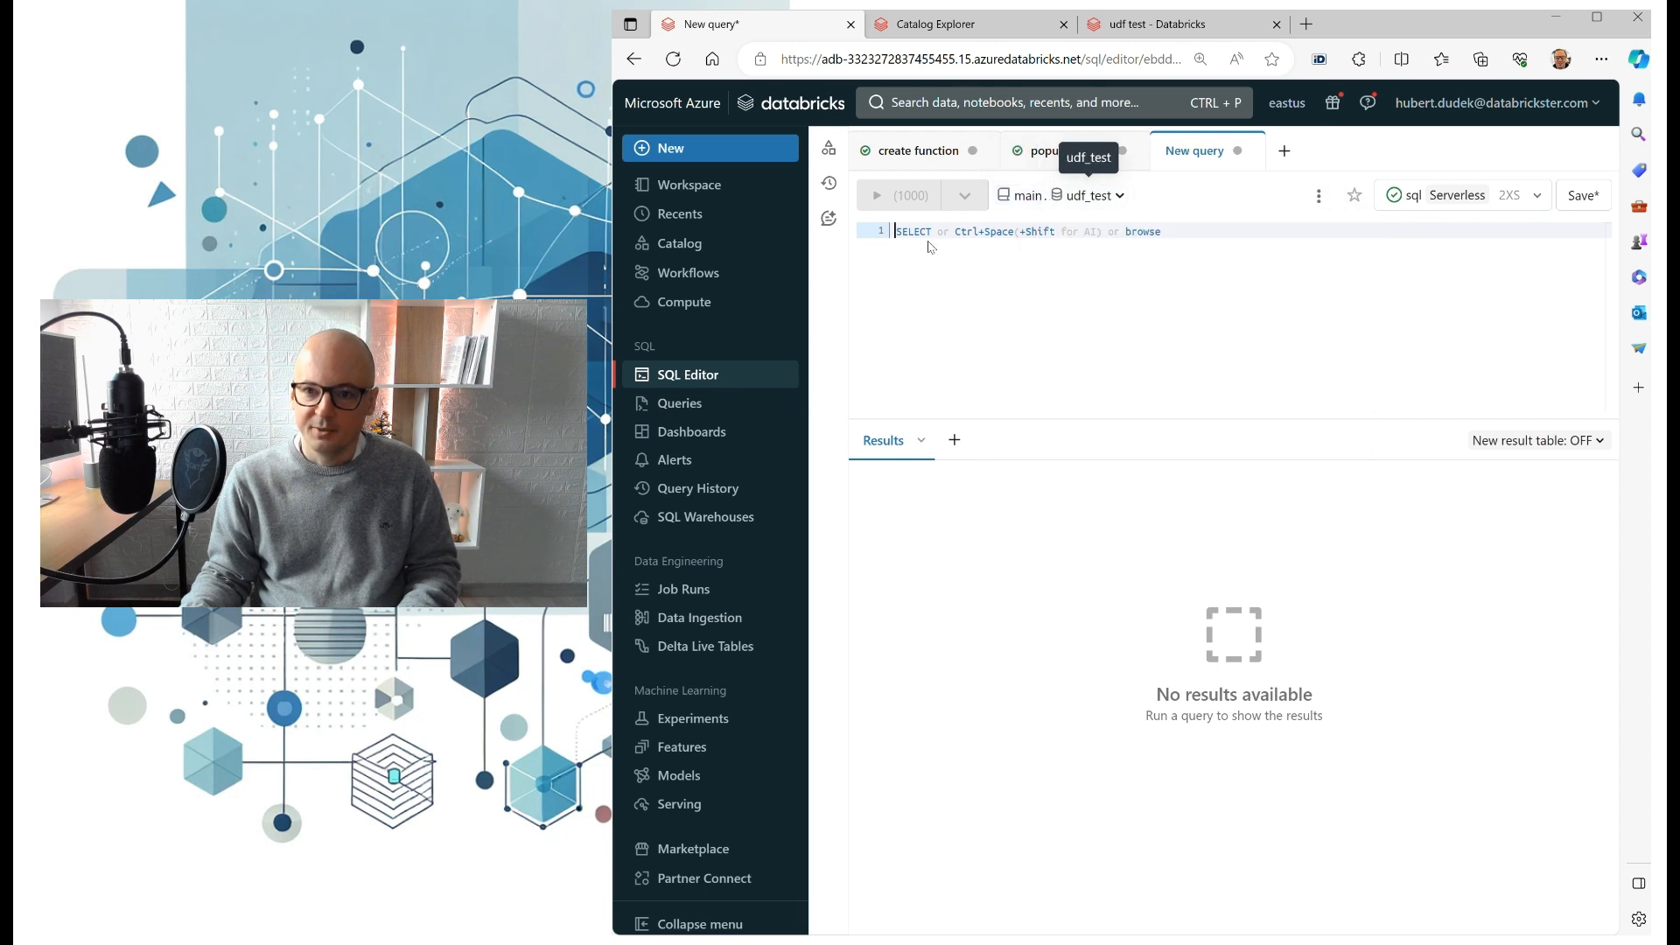
- Write SELECT udf_test(field1, field2, field3) using the autocompleted function call
{"action": "type", "text": "se"}
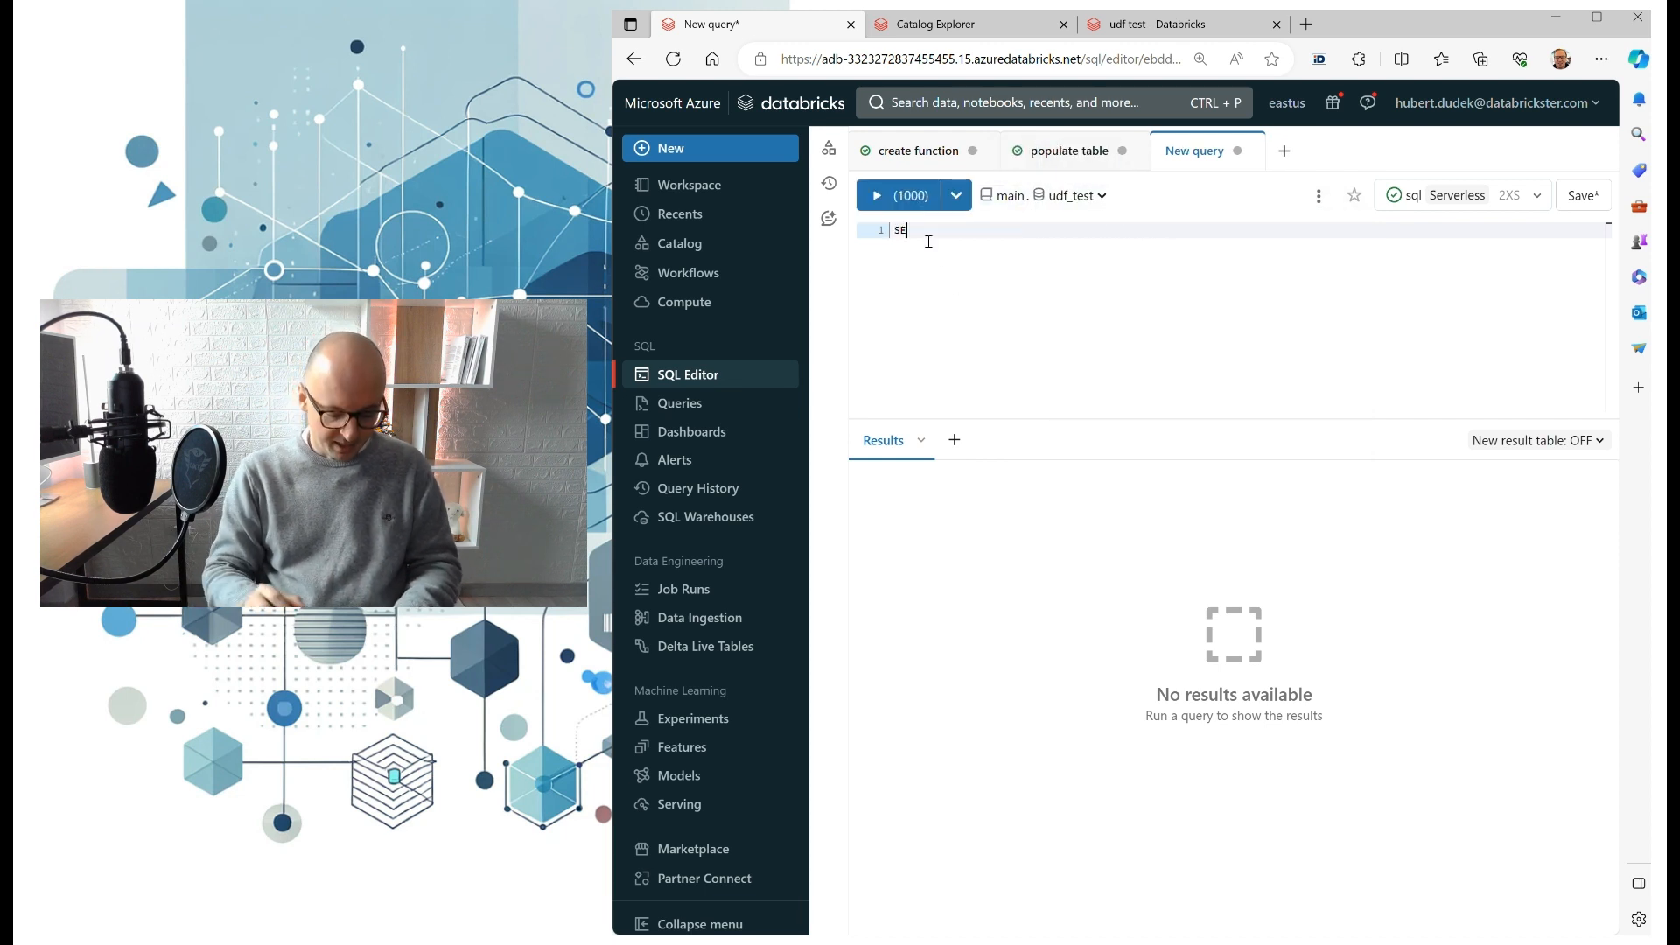
{"action": "type", "text": "SELECT"}
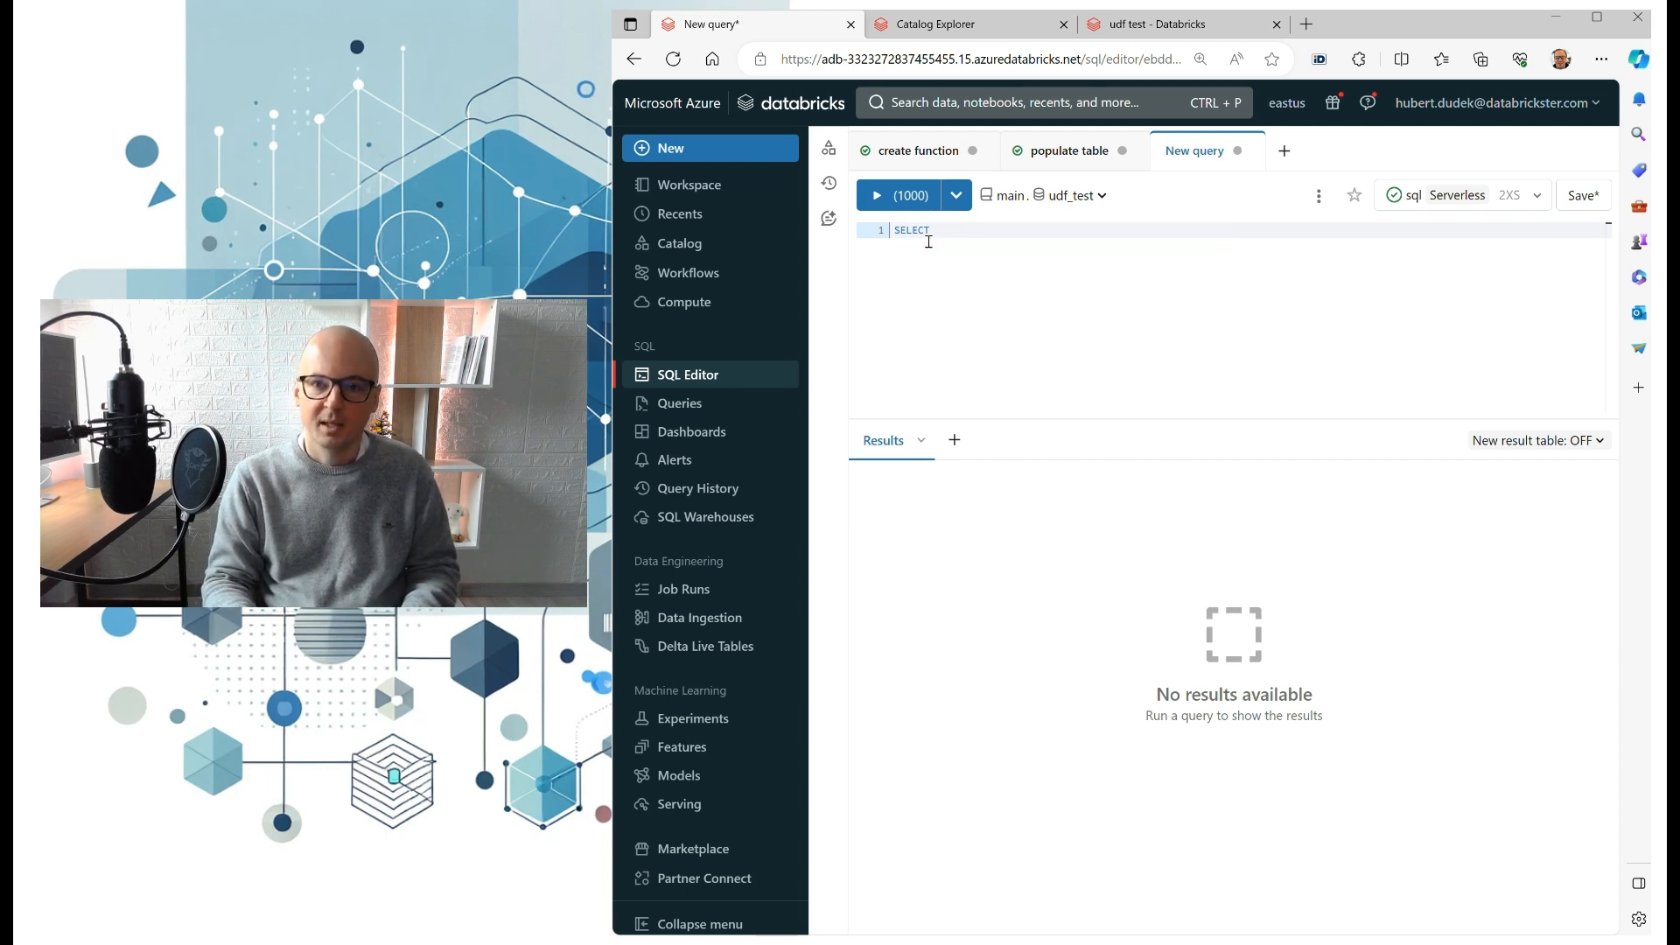
{"action": "key", "text": "Enter"}
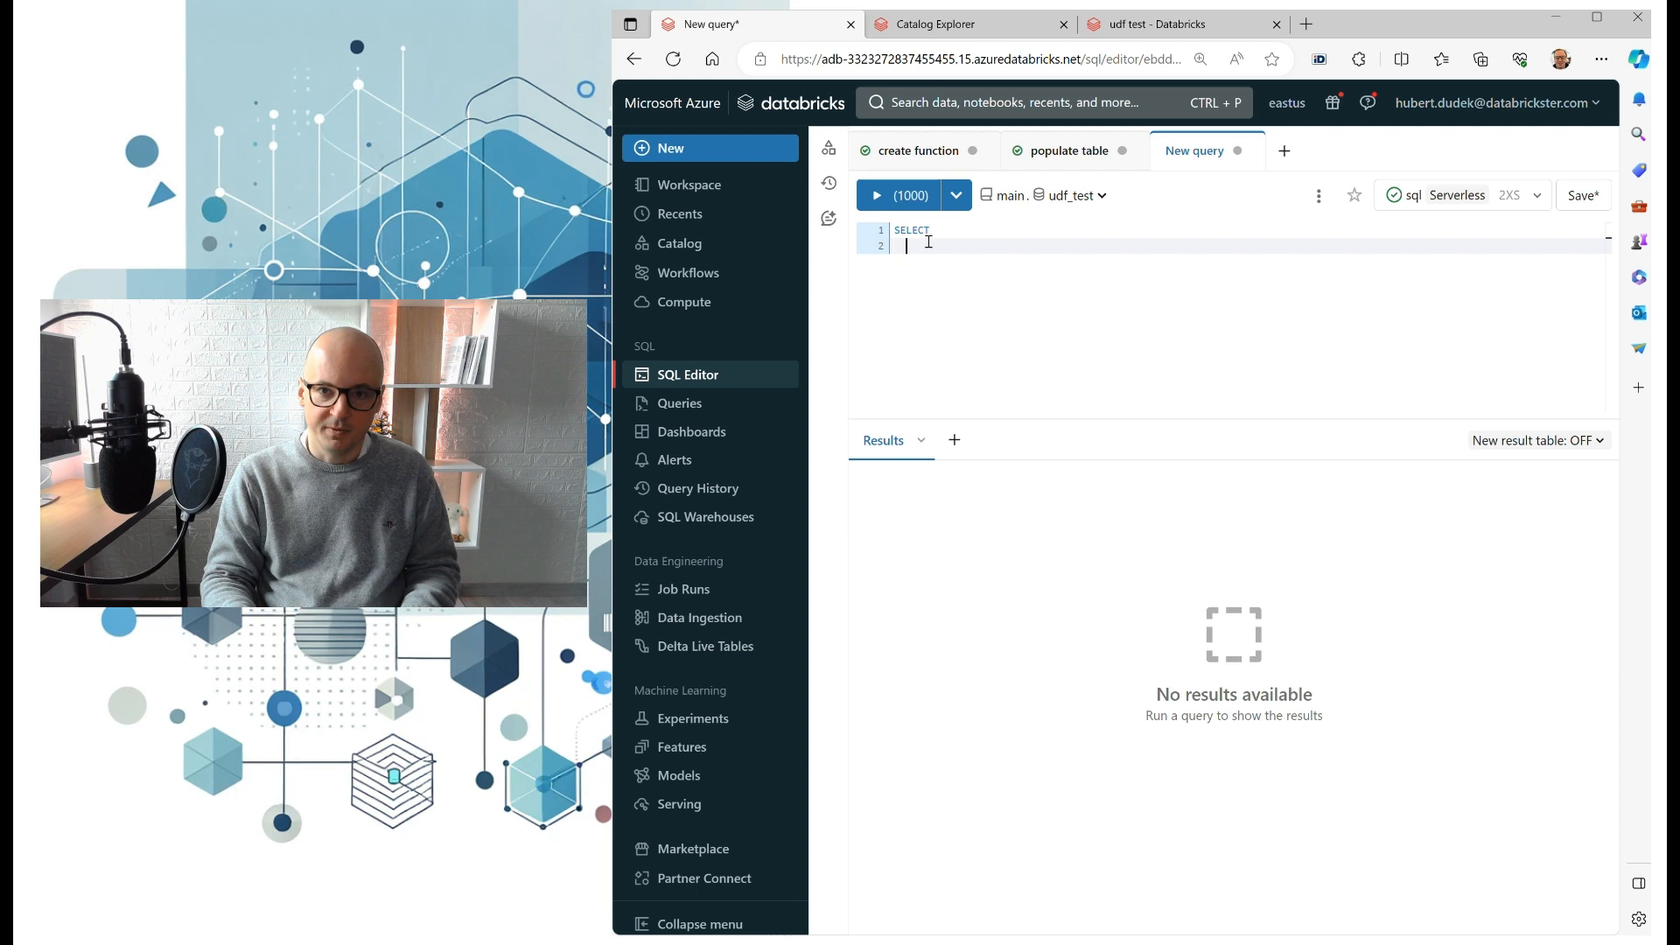
{"action": "type", "text": "udf"}
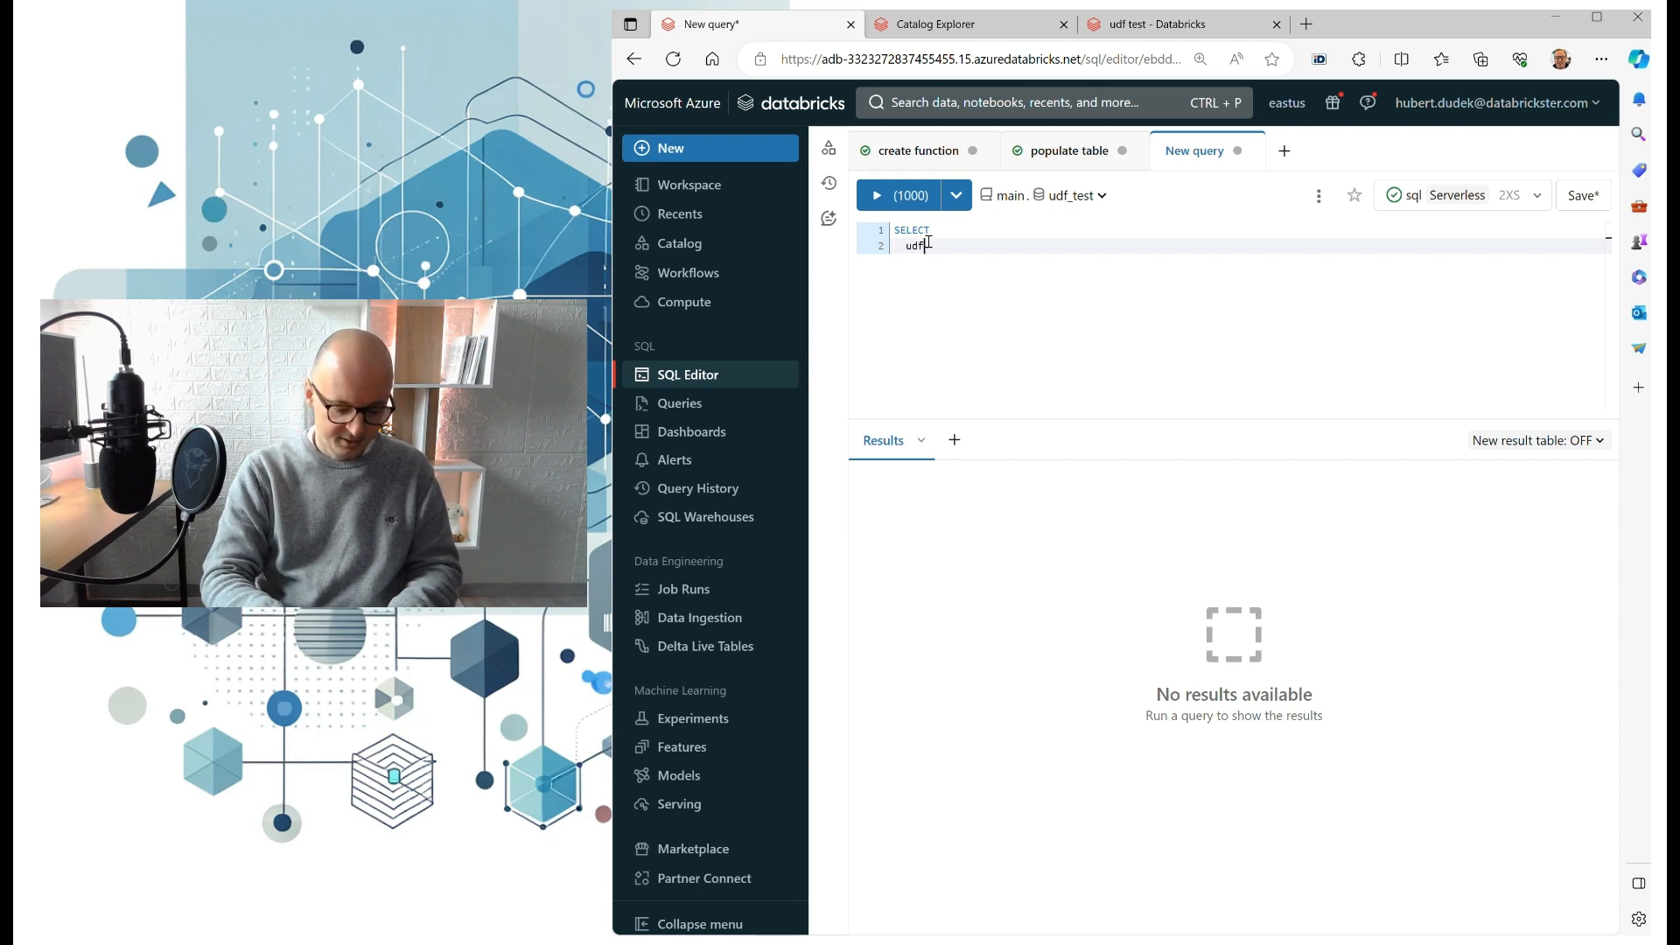
{"action": "type", "text": "udf"}
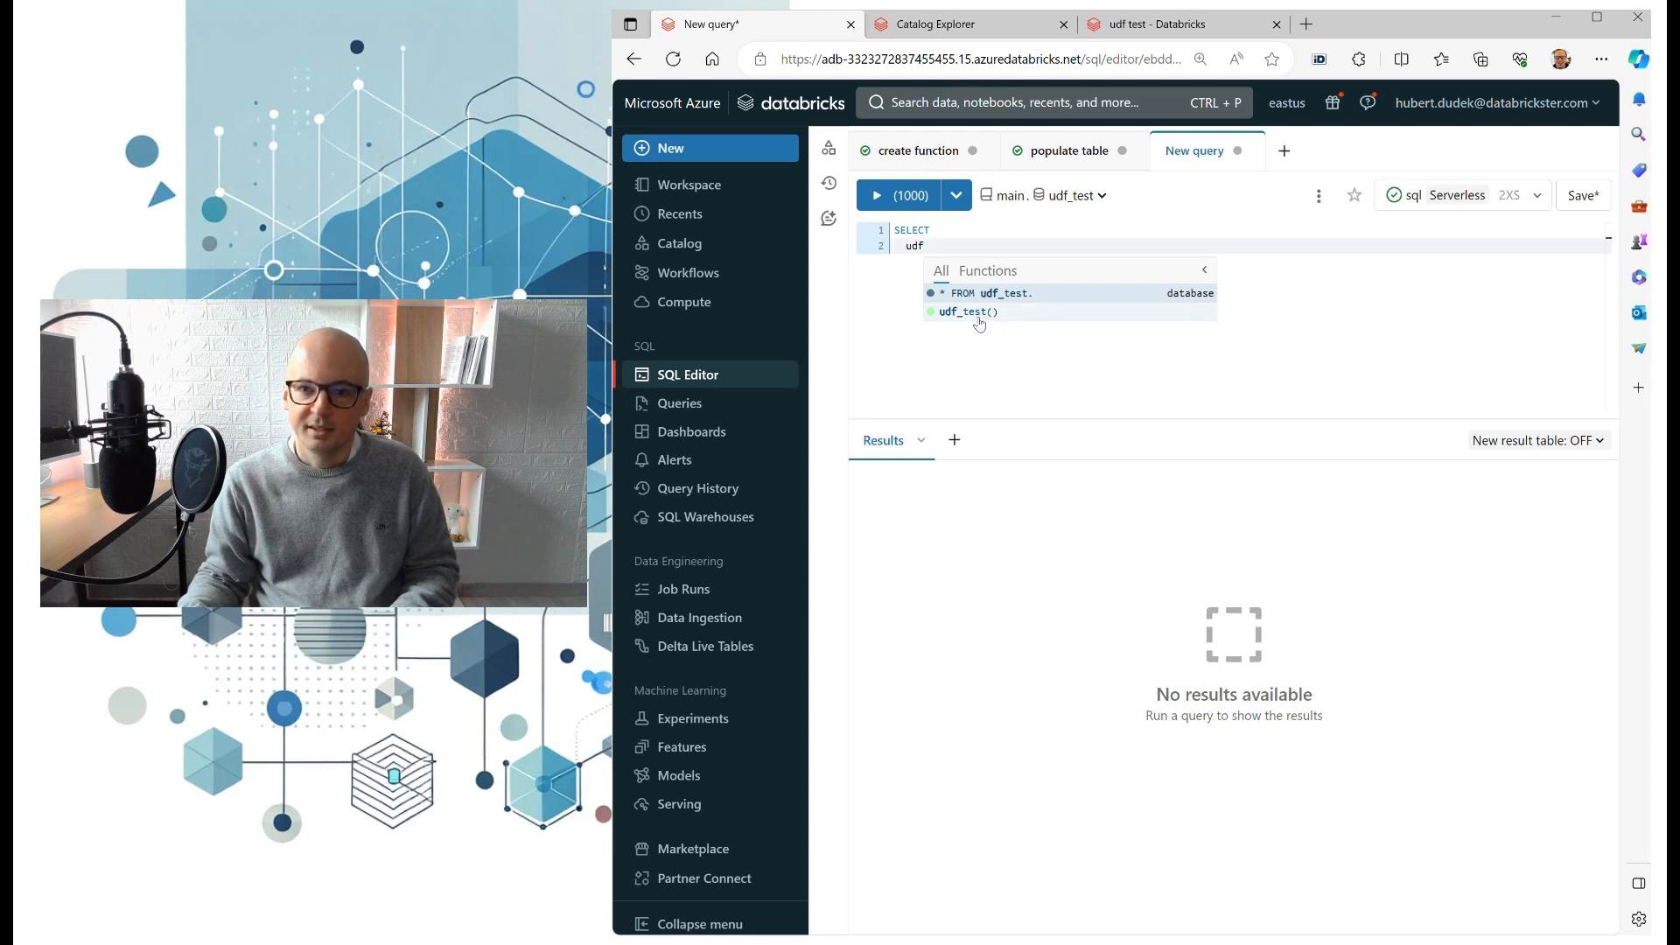
{"action": "left_click", "coordinate": [970, 311]}
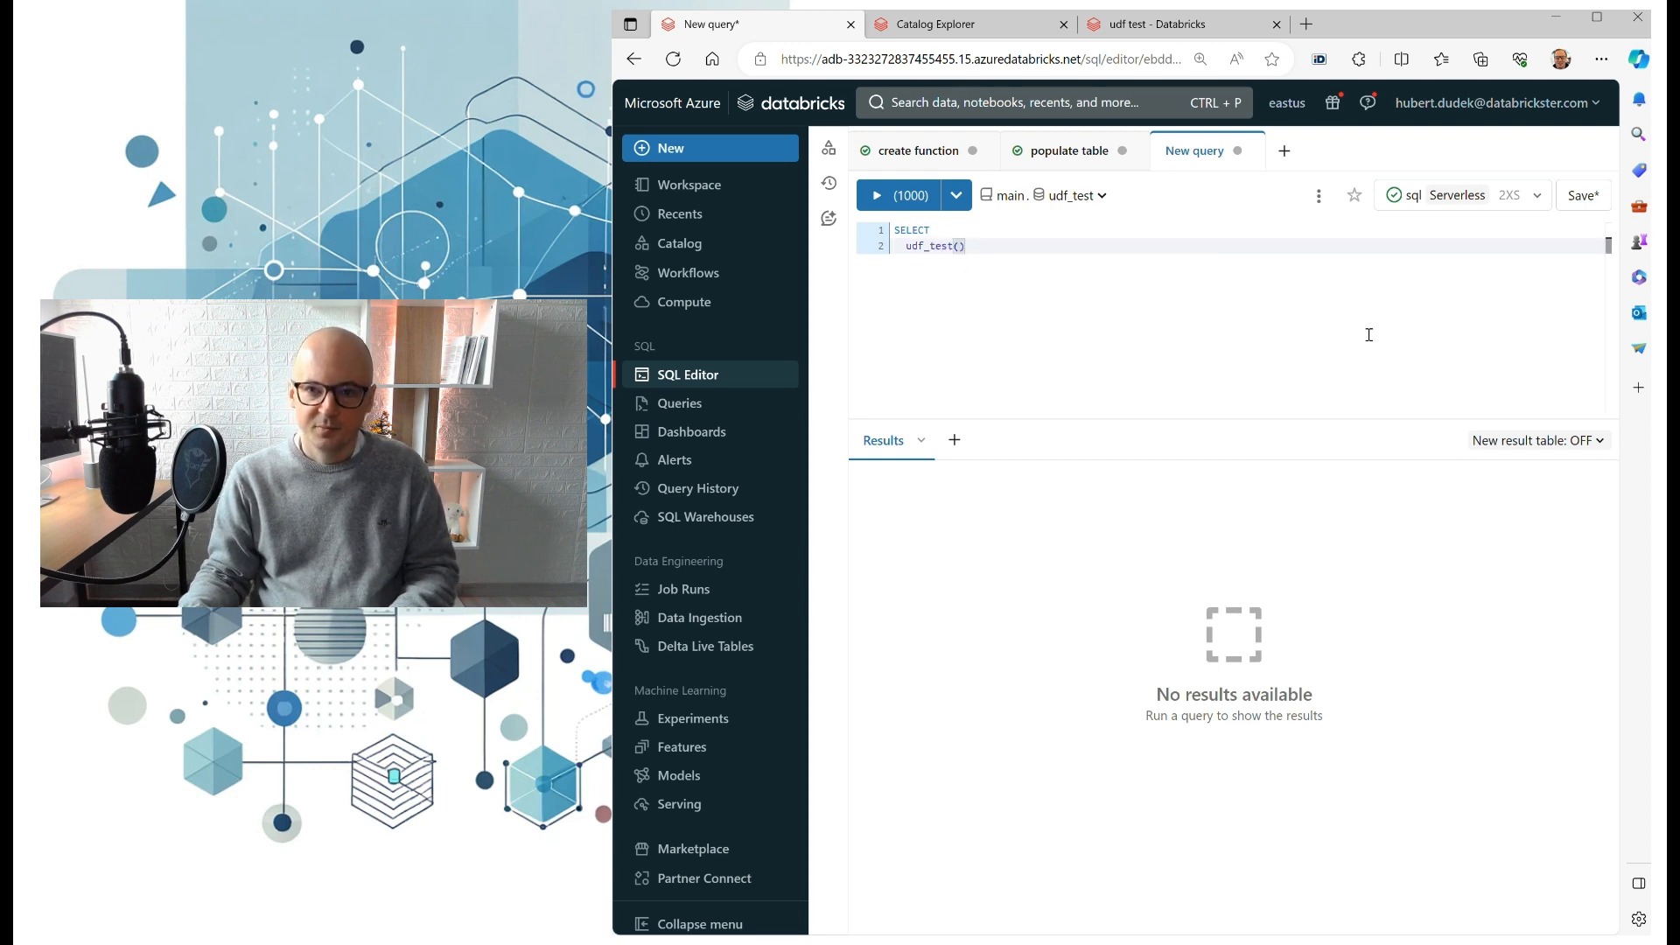
{"action": "type", "text": "field"}
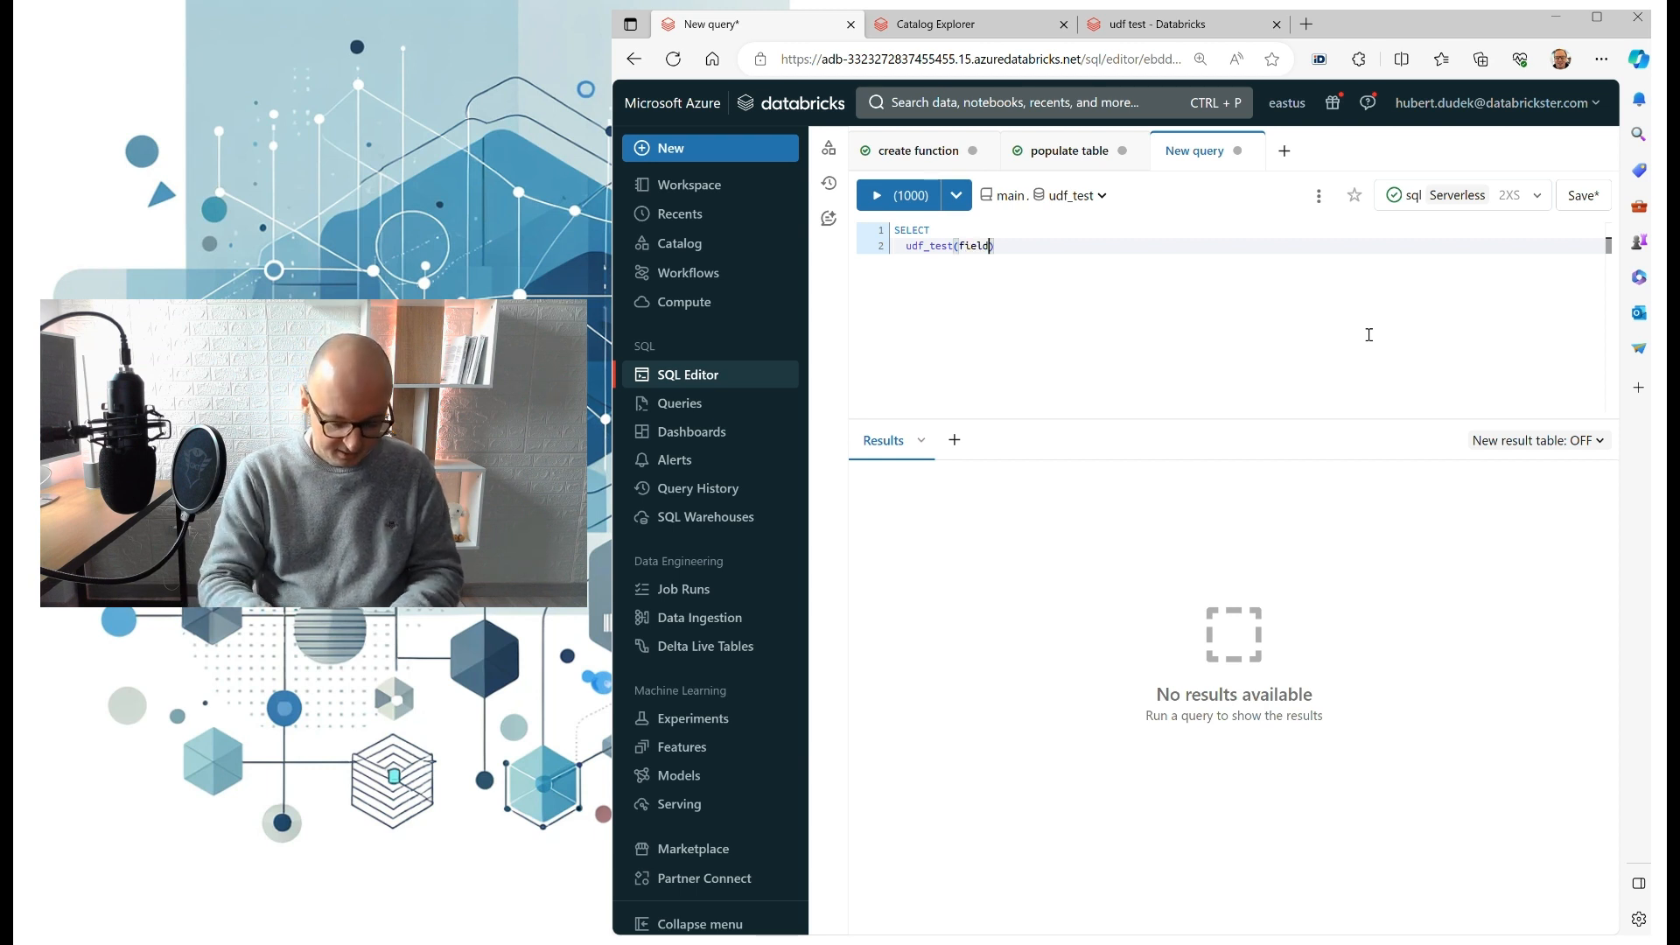
{"action": "type", "text": "1,"}
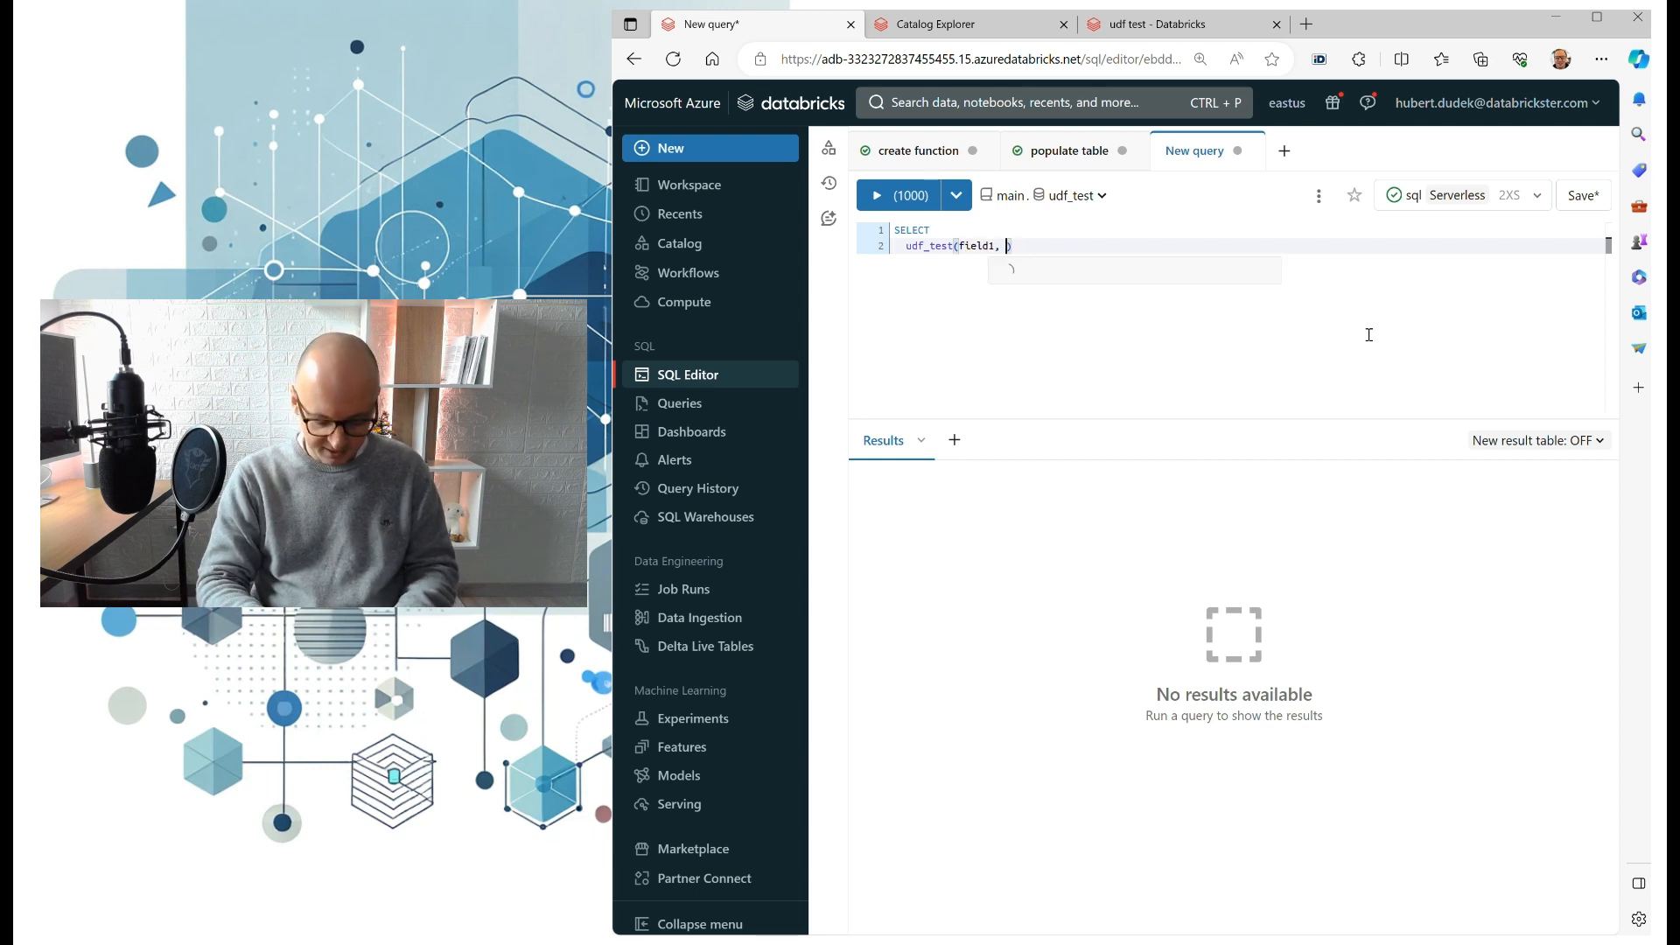
{"action": "type", "text": "field2,"}
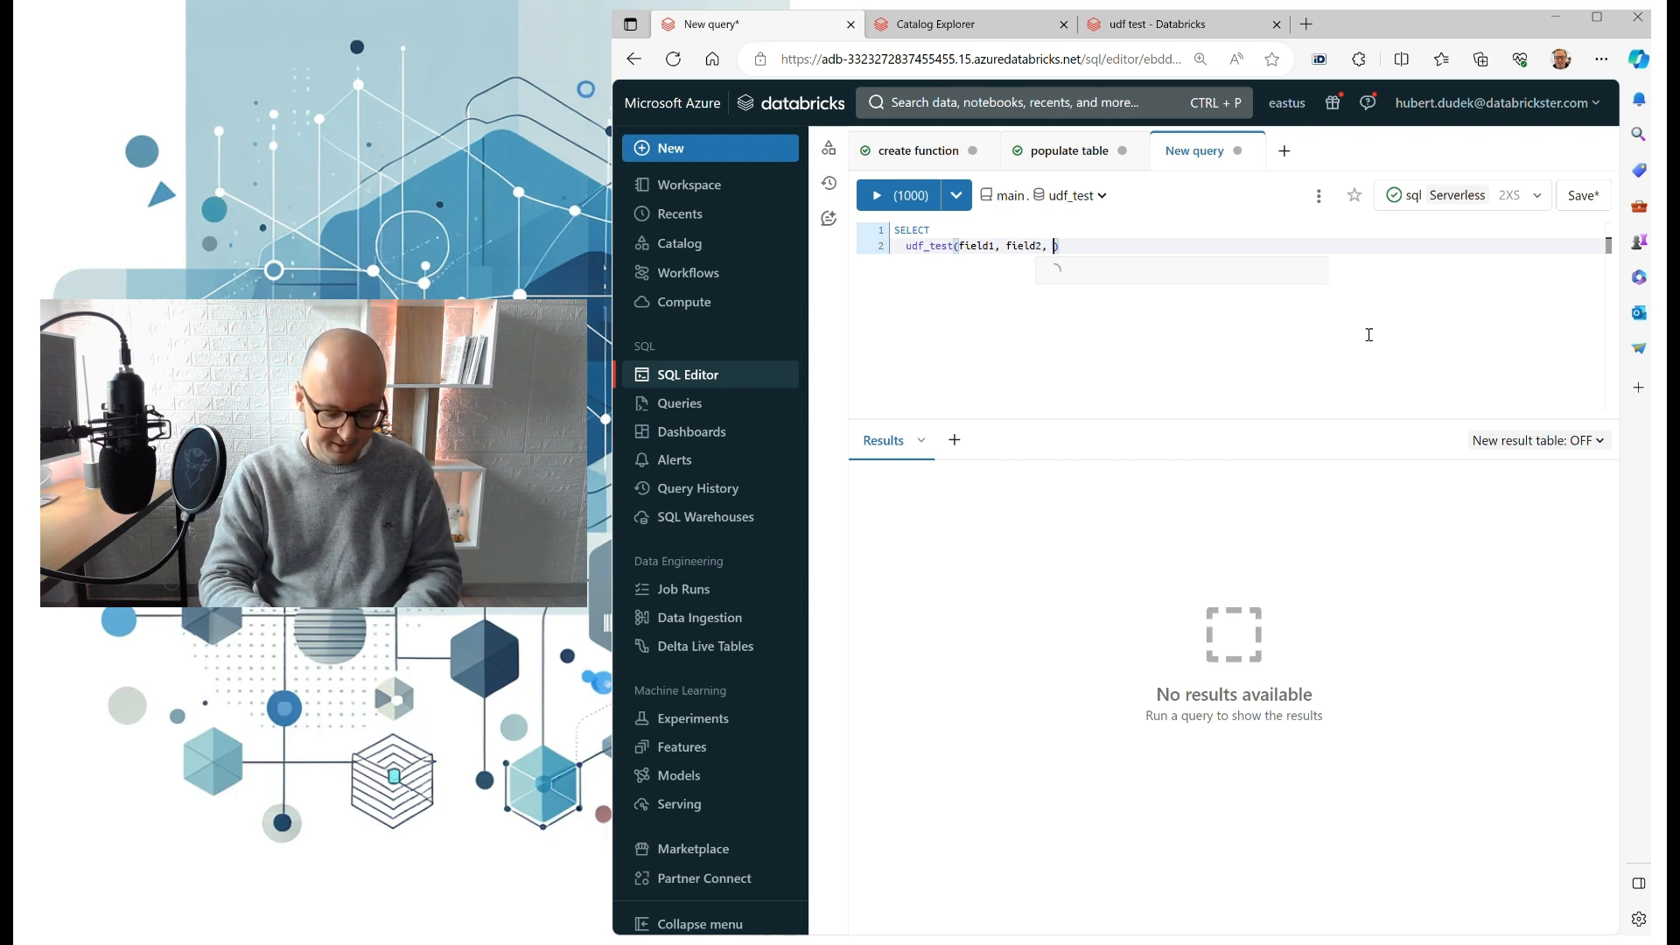
{"action": "type", "text": "field3)"}
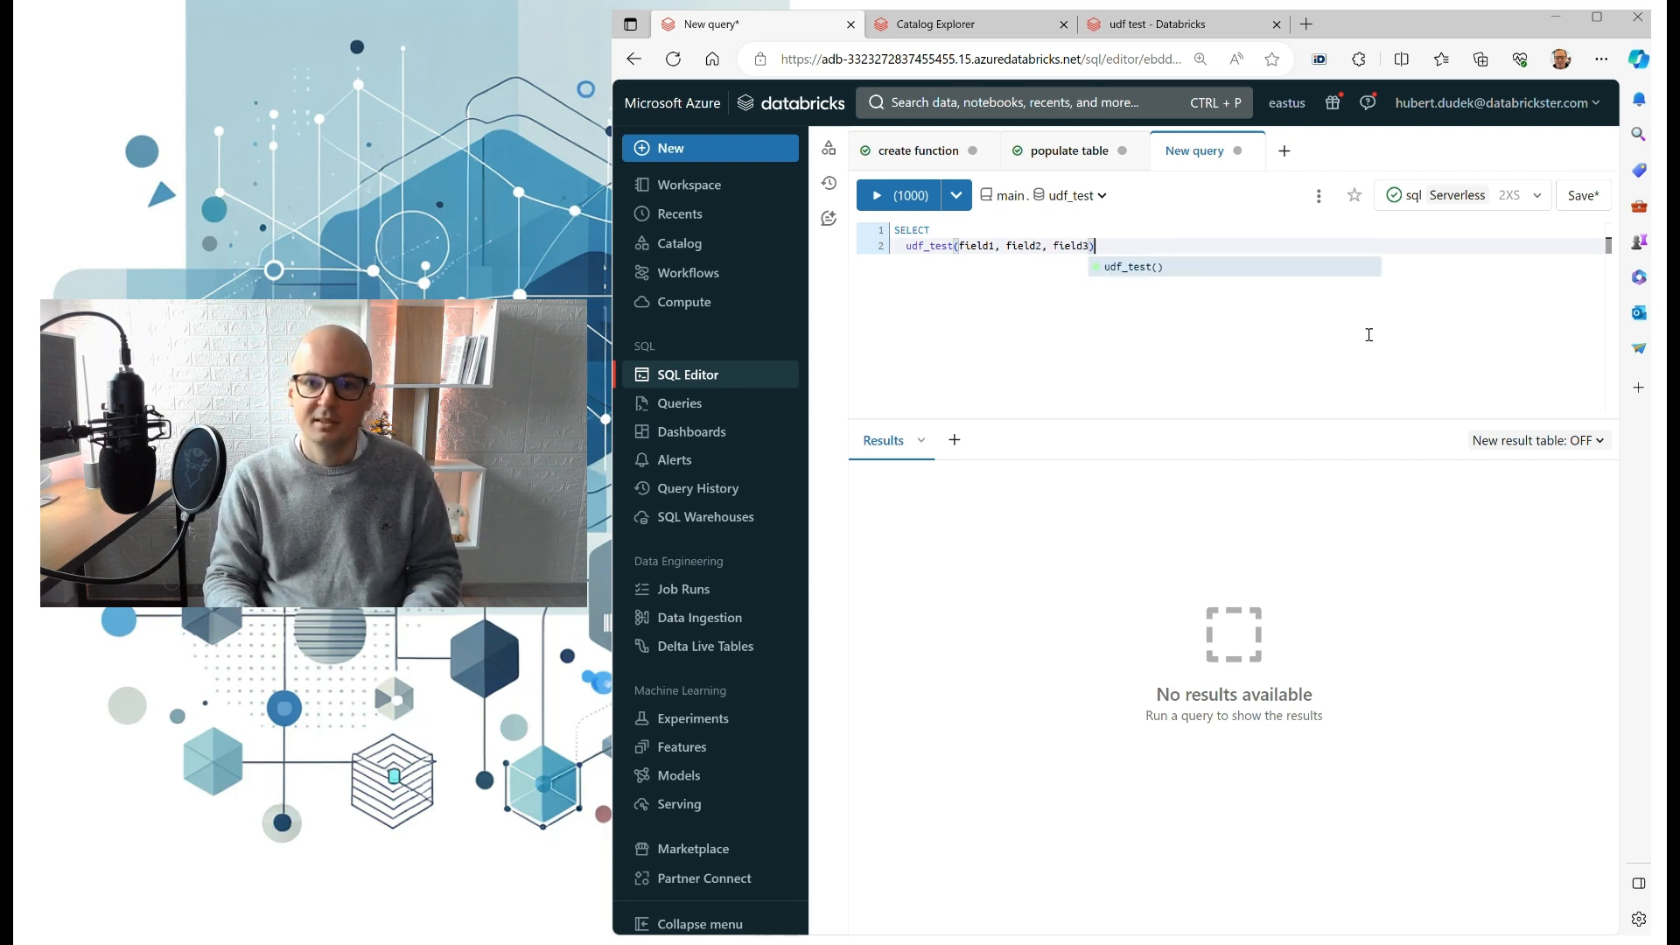
{"action": "key", "text": "Enter"}
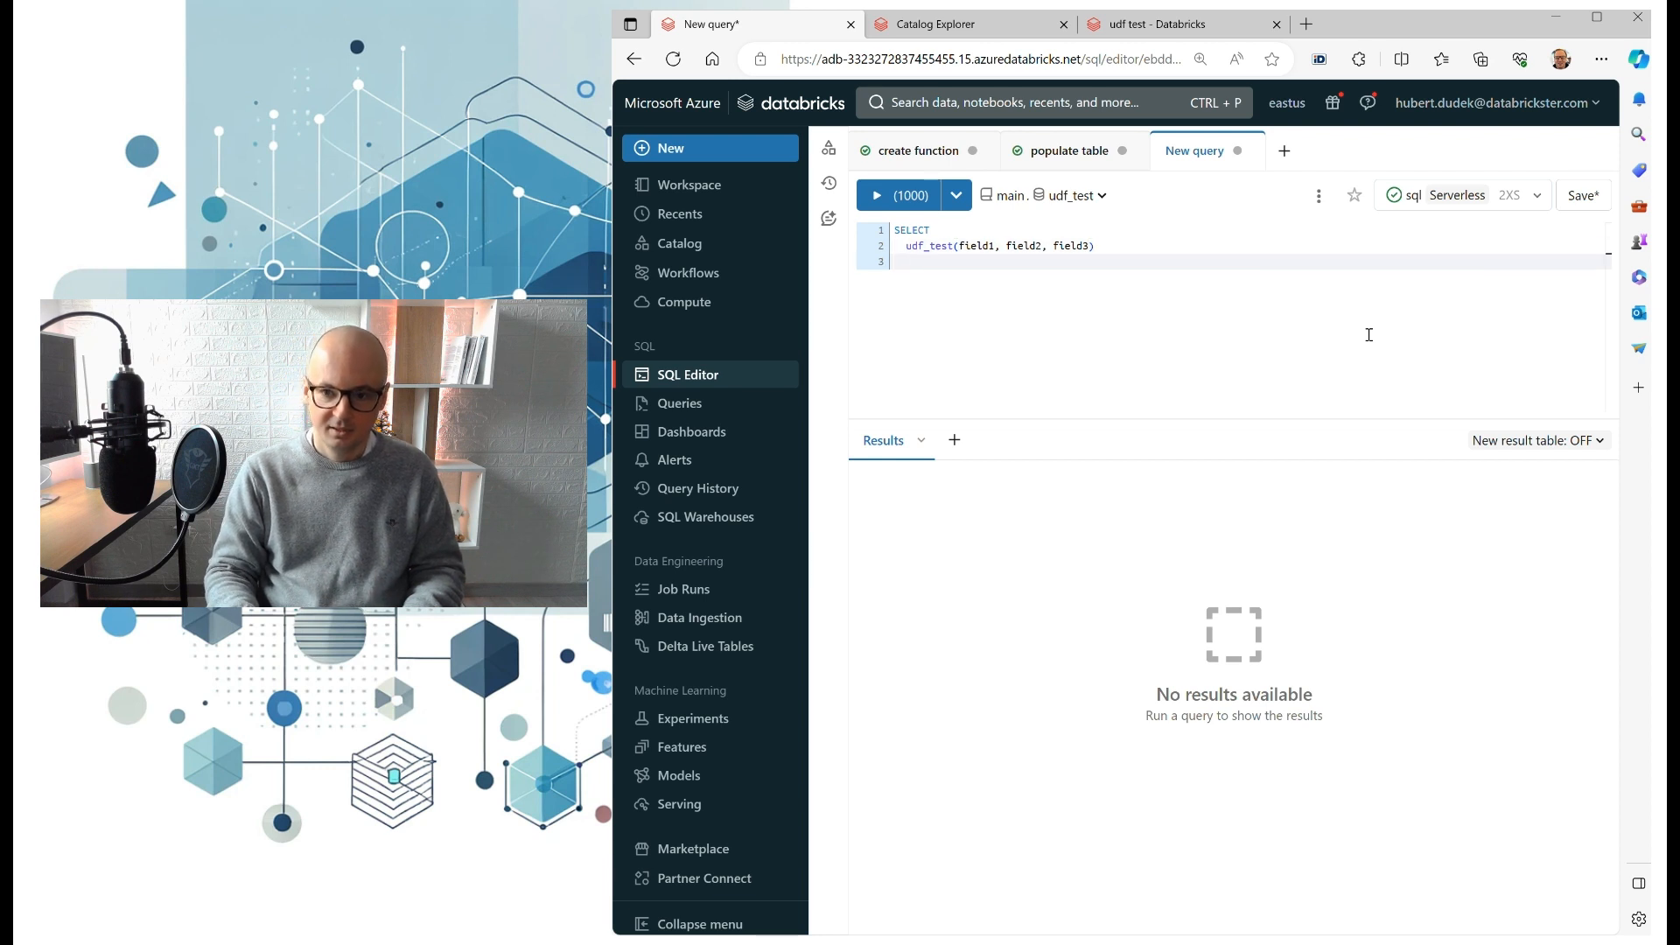
- Complete the query with FROM test_table As result and run it
{"action": "type", "text": "FR"}
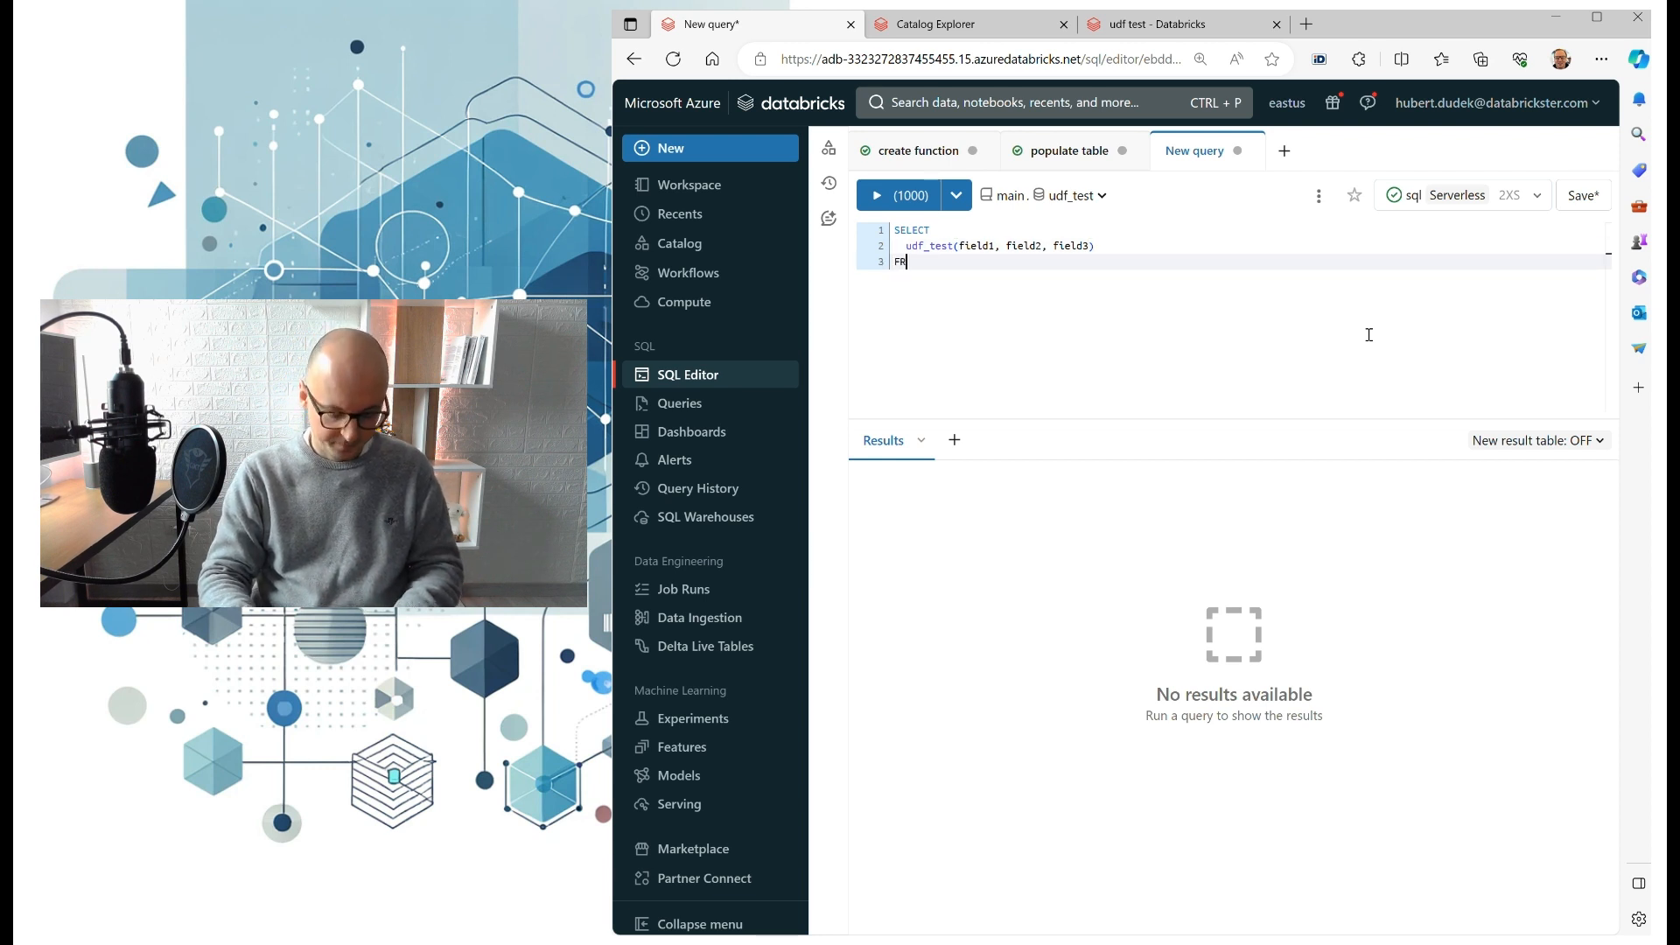
{"action": "type", "text": "OM"}
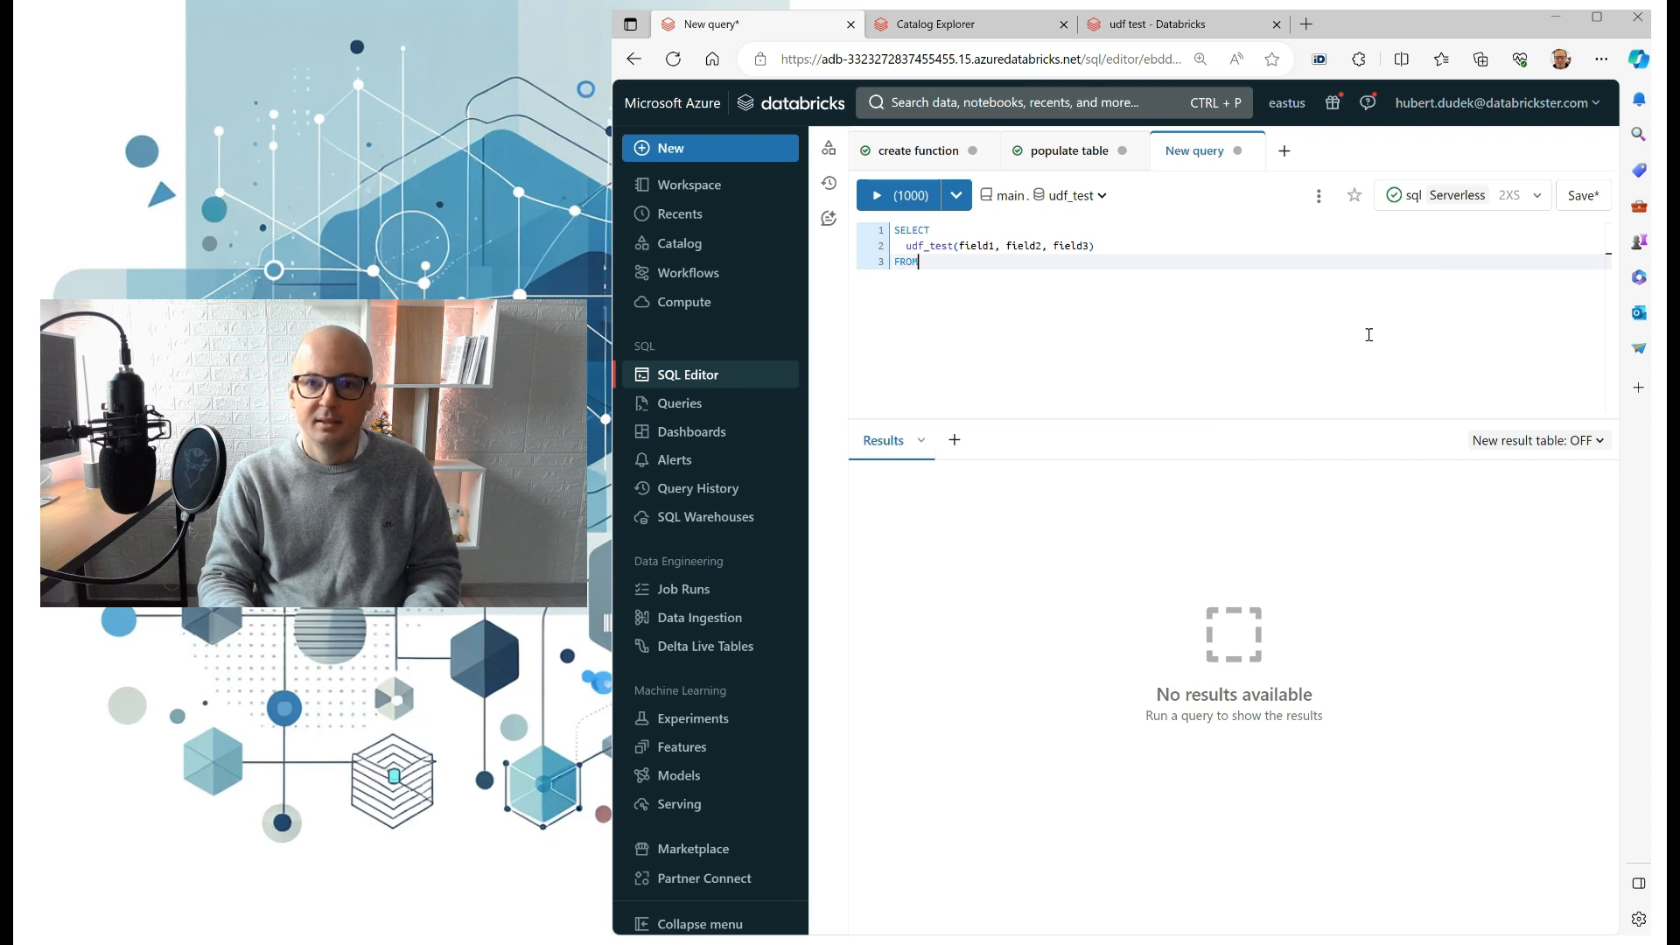
{"action": "key", "text": "Enter"}
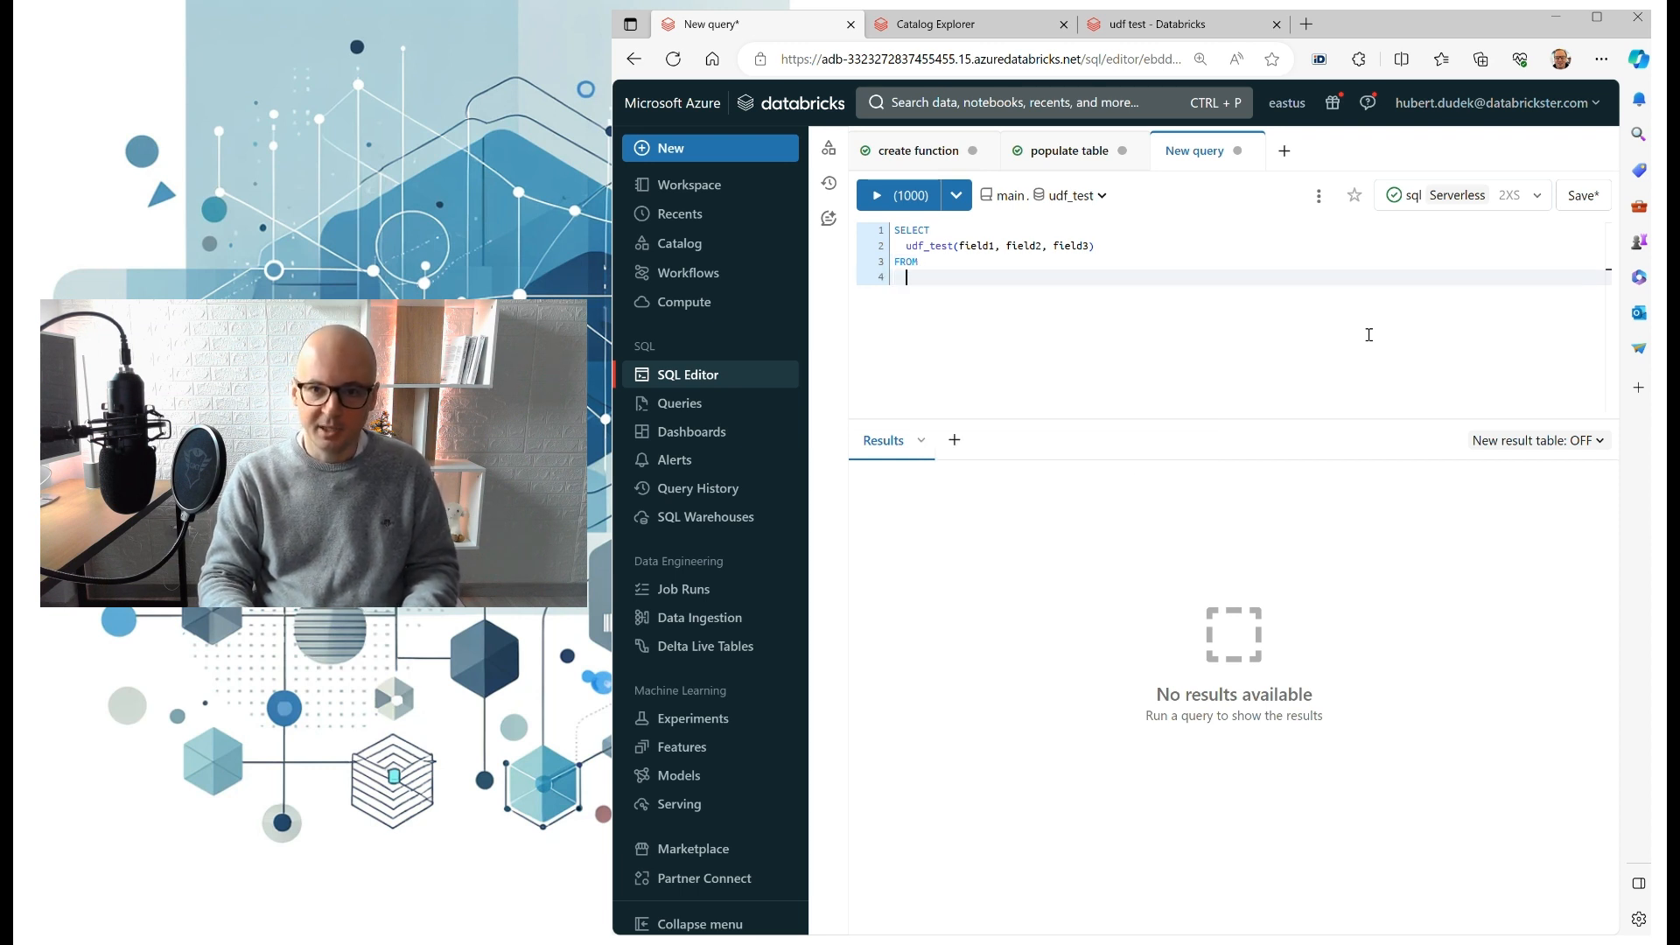
{"action": "type", "text": "ue"}
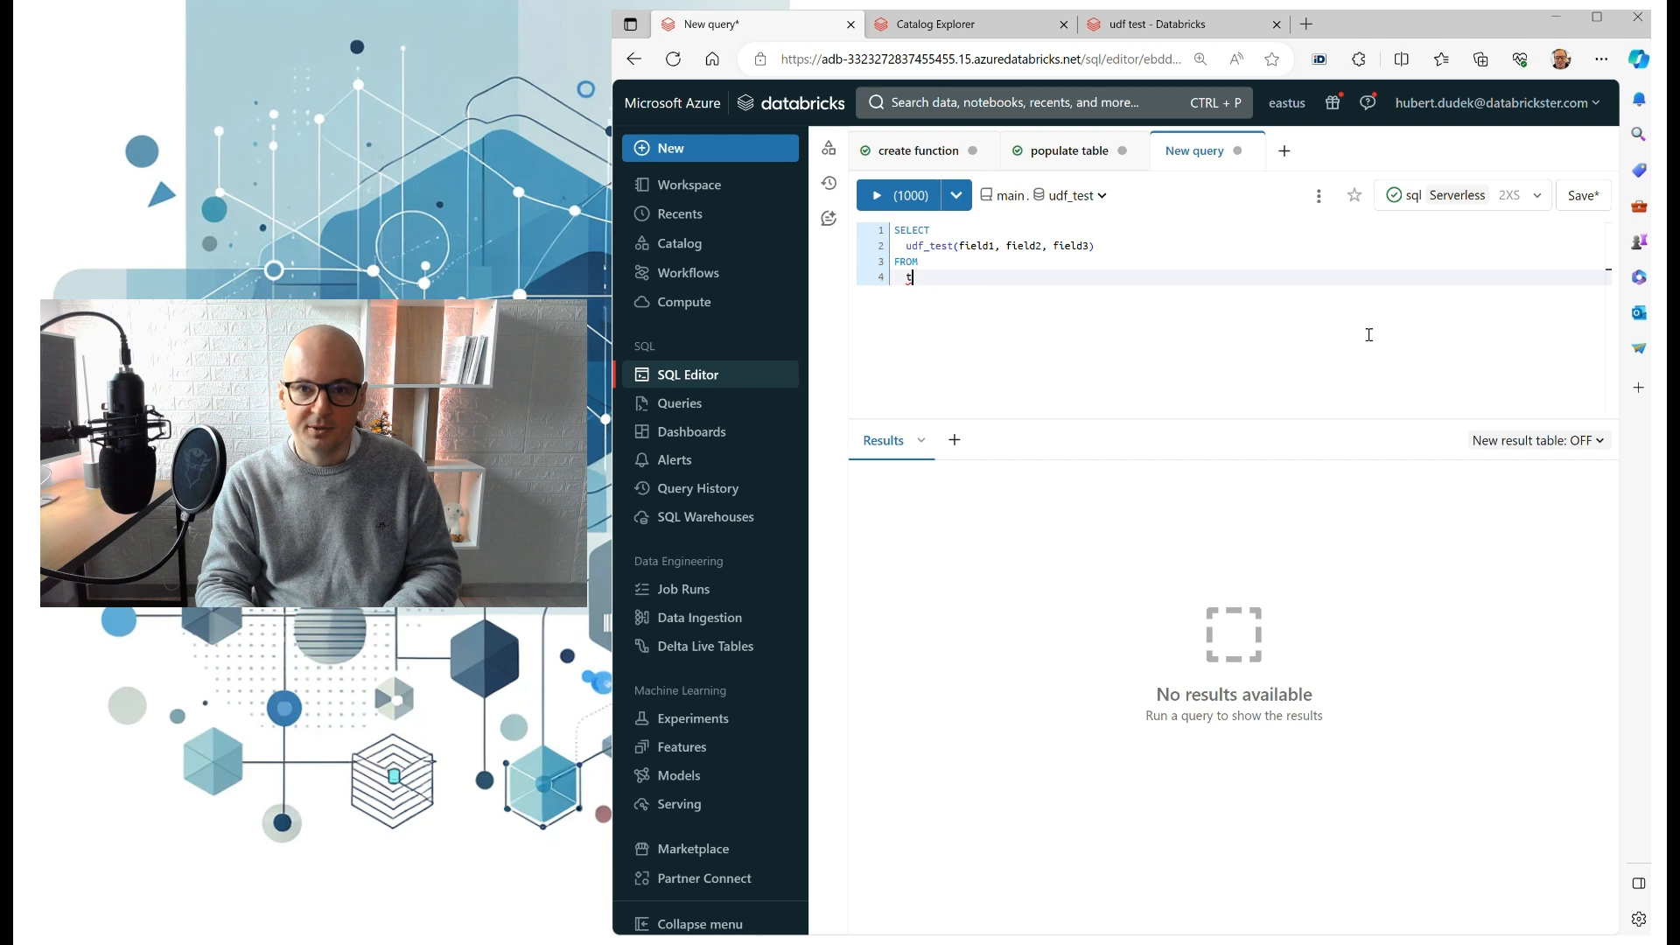
{"action": "type", "text": "es"}
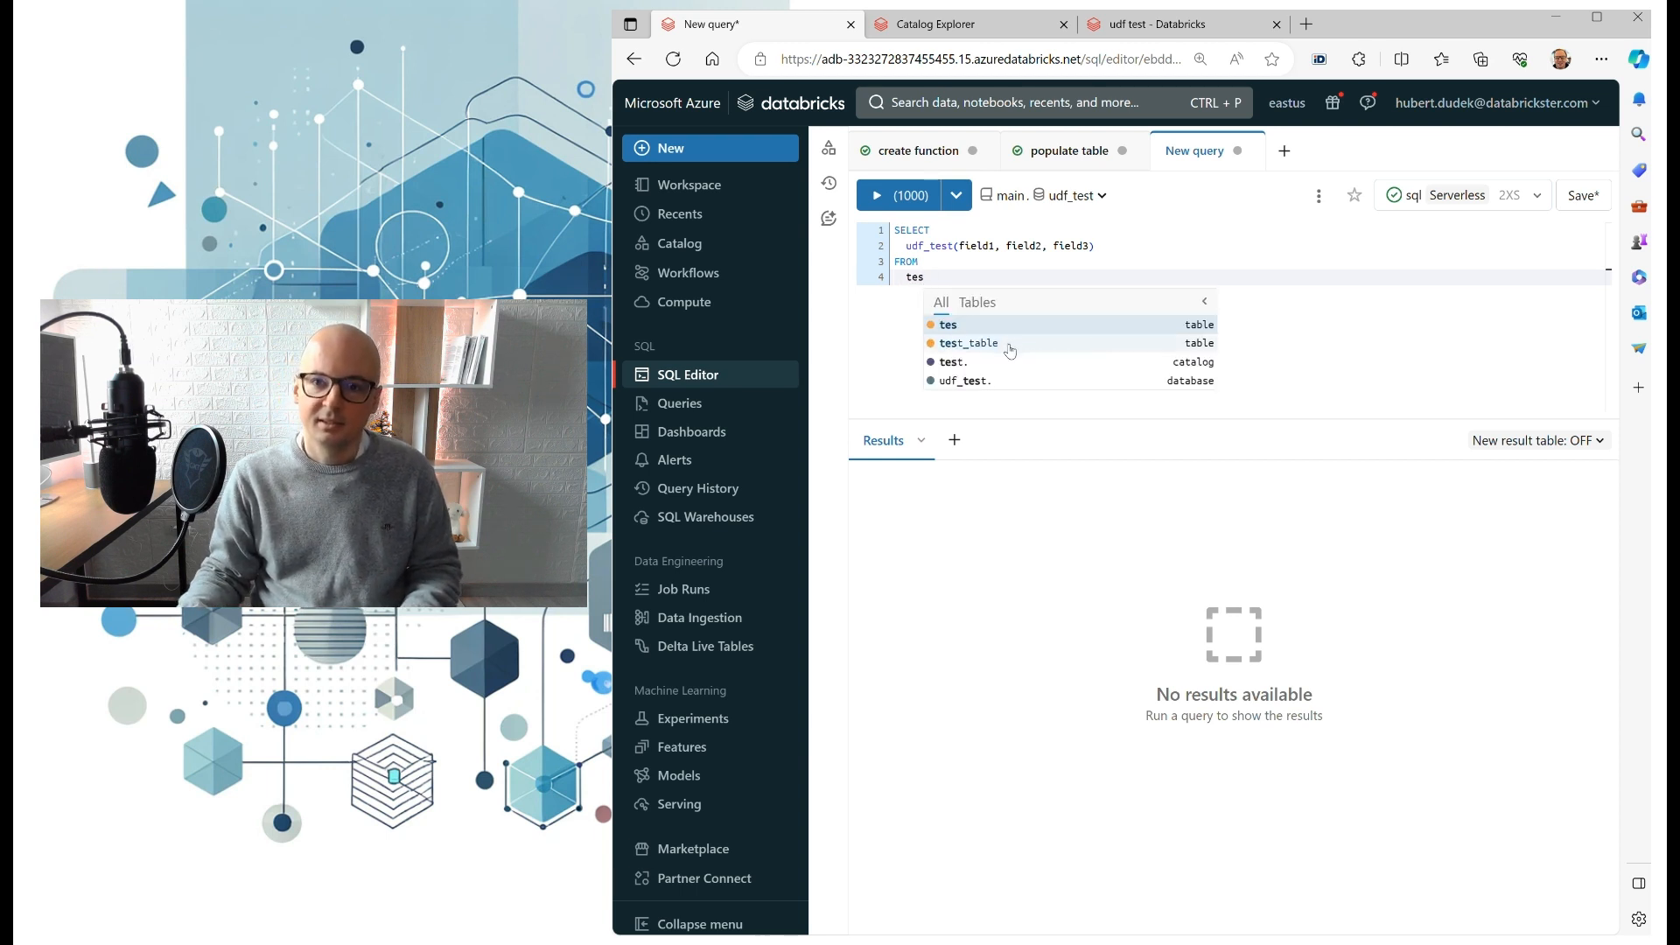
{"action": "left_click", "coordinate": [968, 344]}
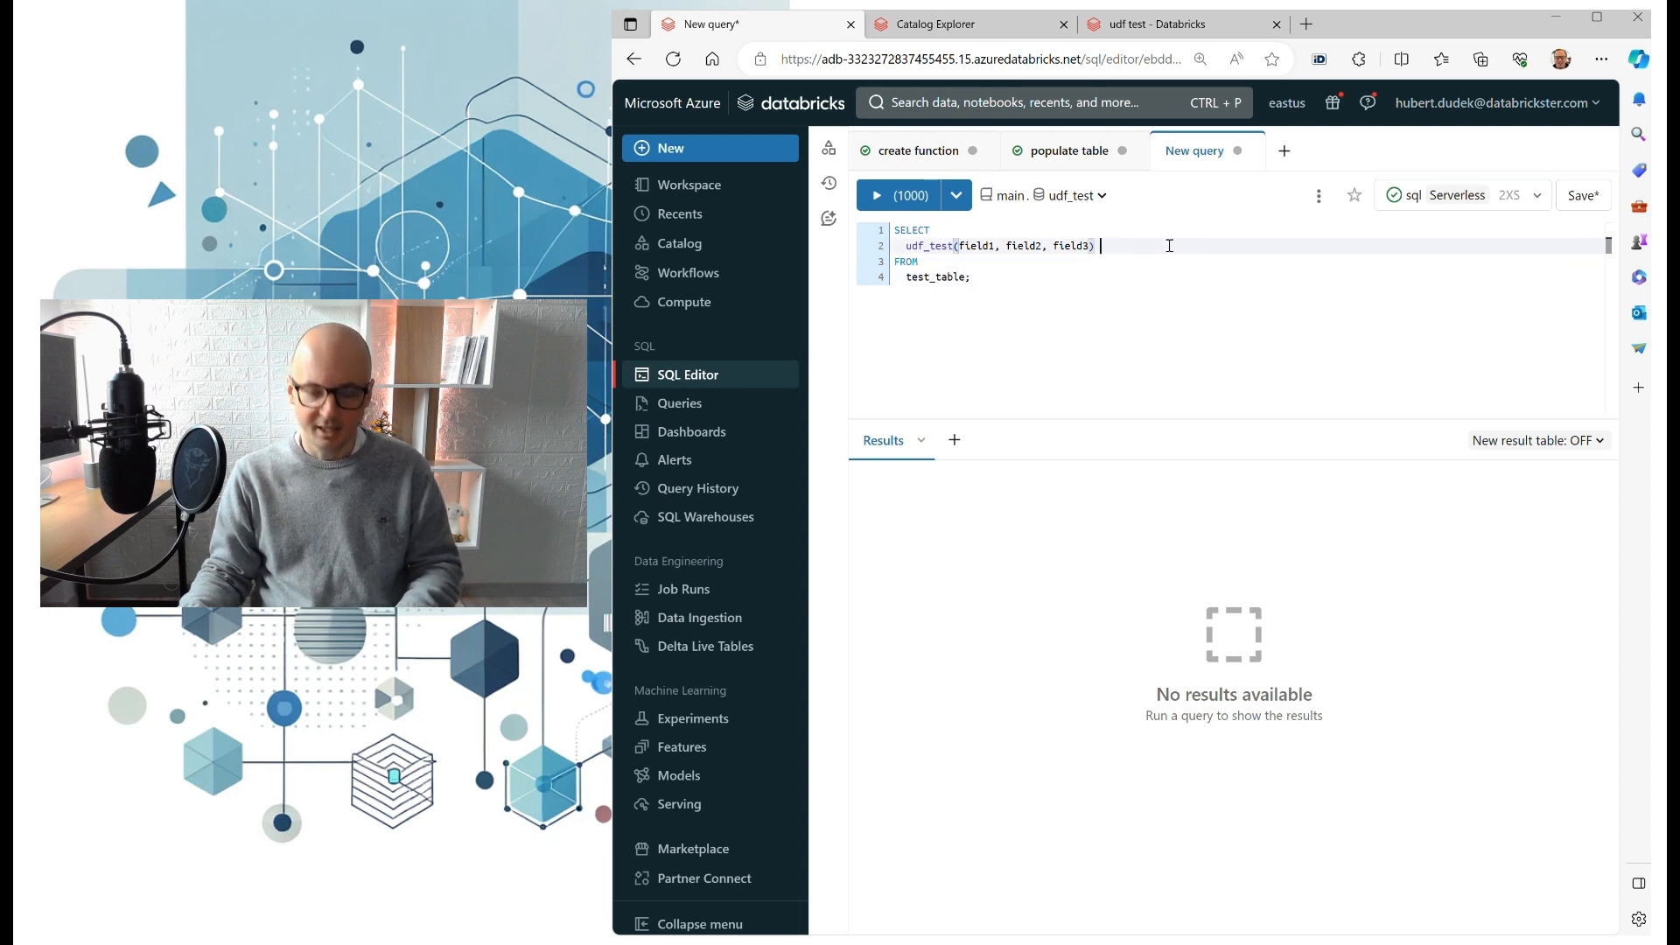
{"action": "type", "text": "As result"}
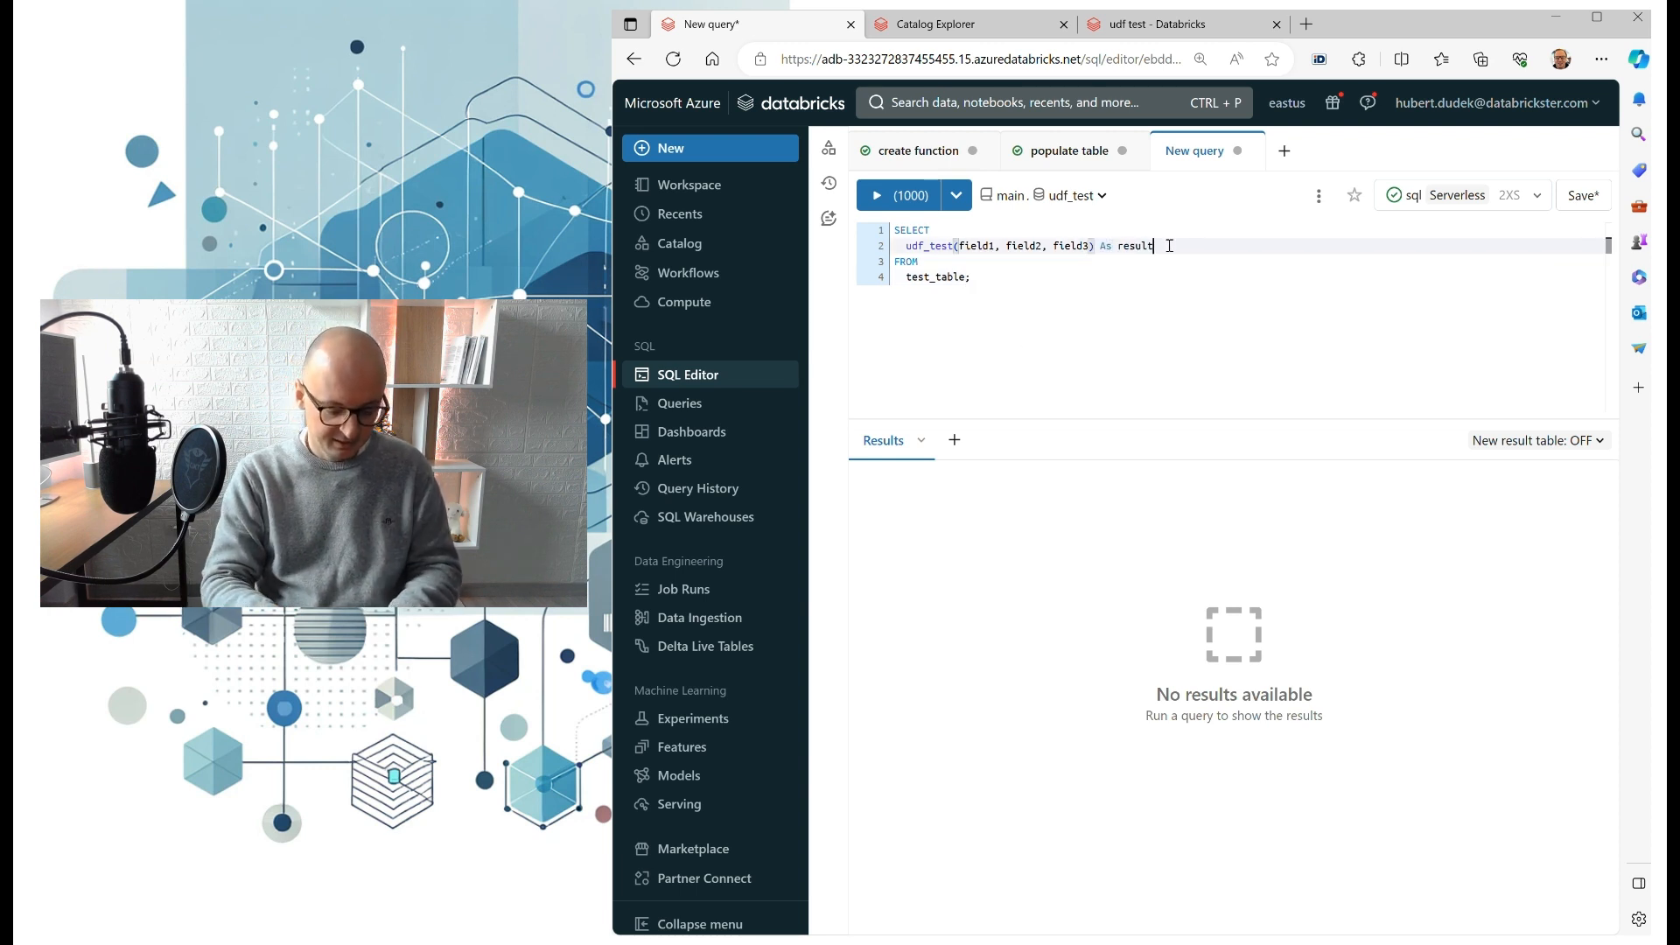
{"action": "left_click", "coordinate": [879, 196]}
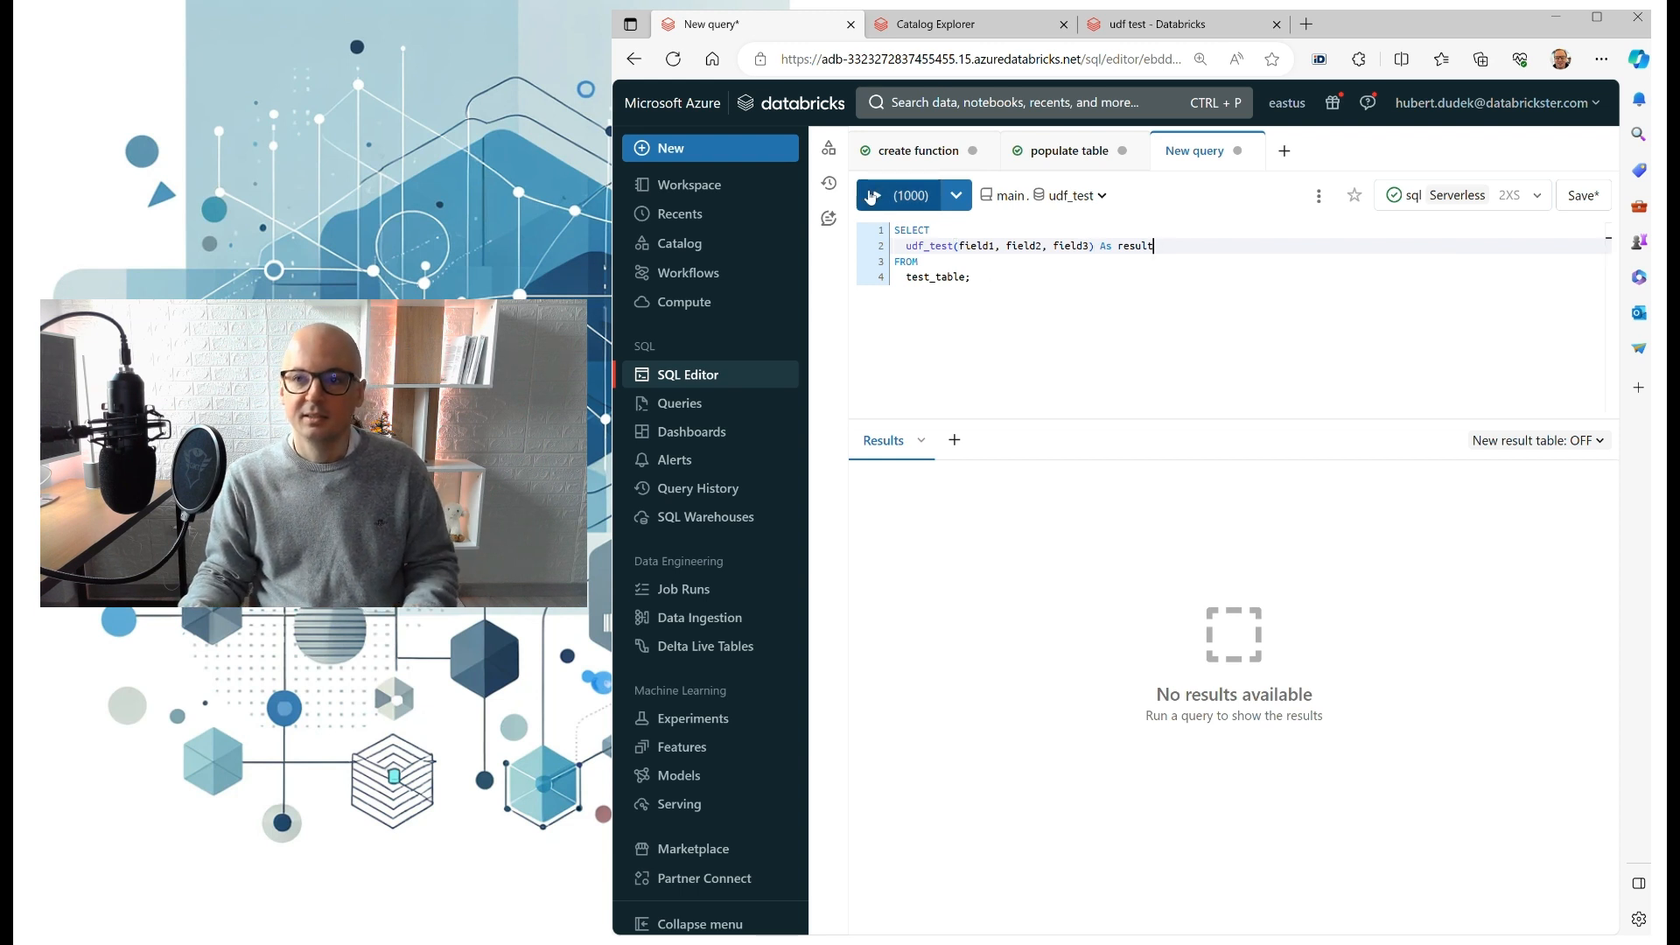
{"action": "left_click", "coordinate": [877, 196]}
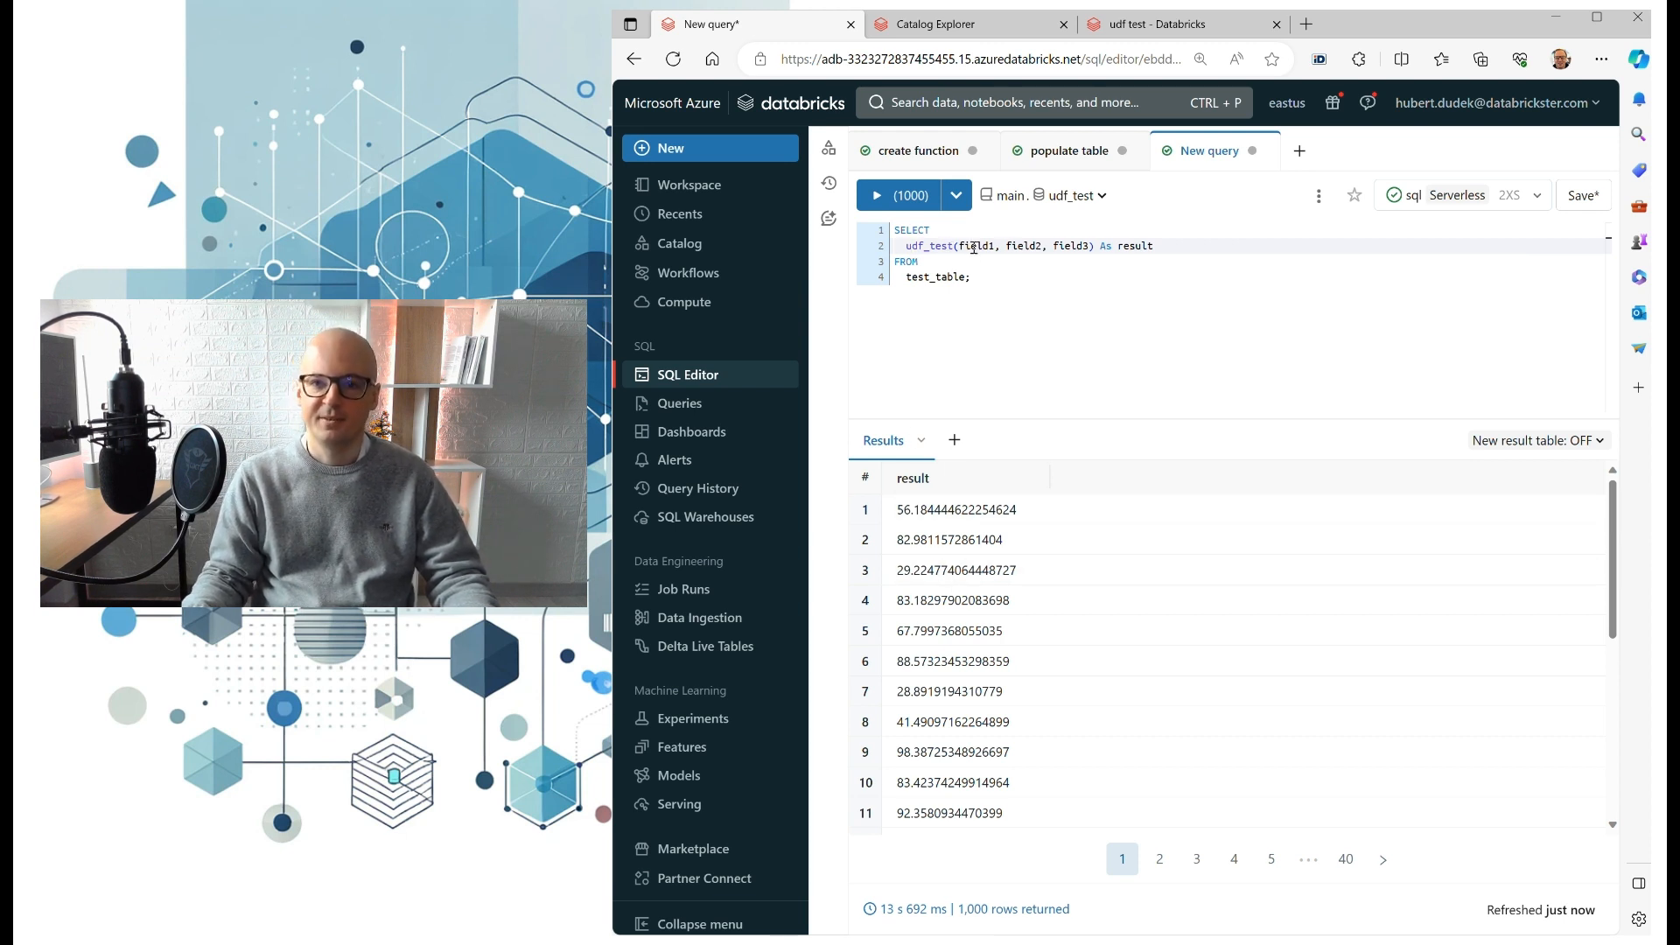
{"action": "mouse_move", "coordinate": [937, 509]}
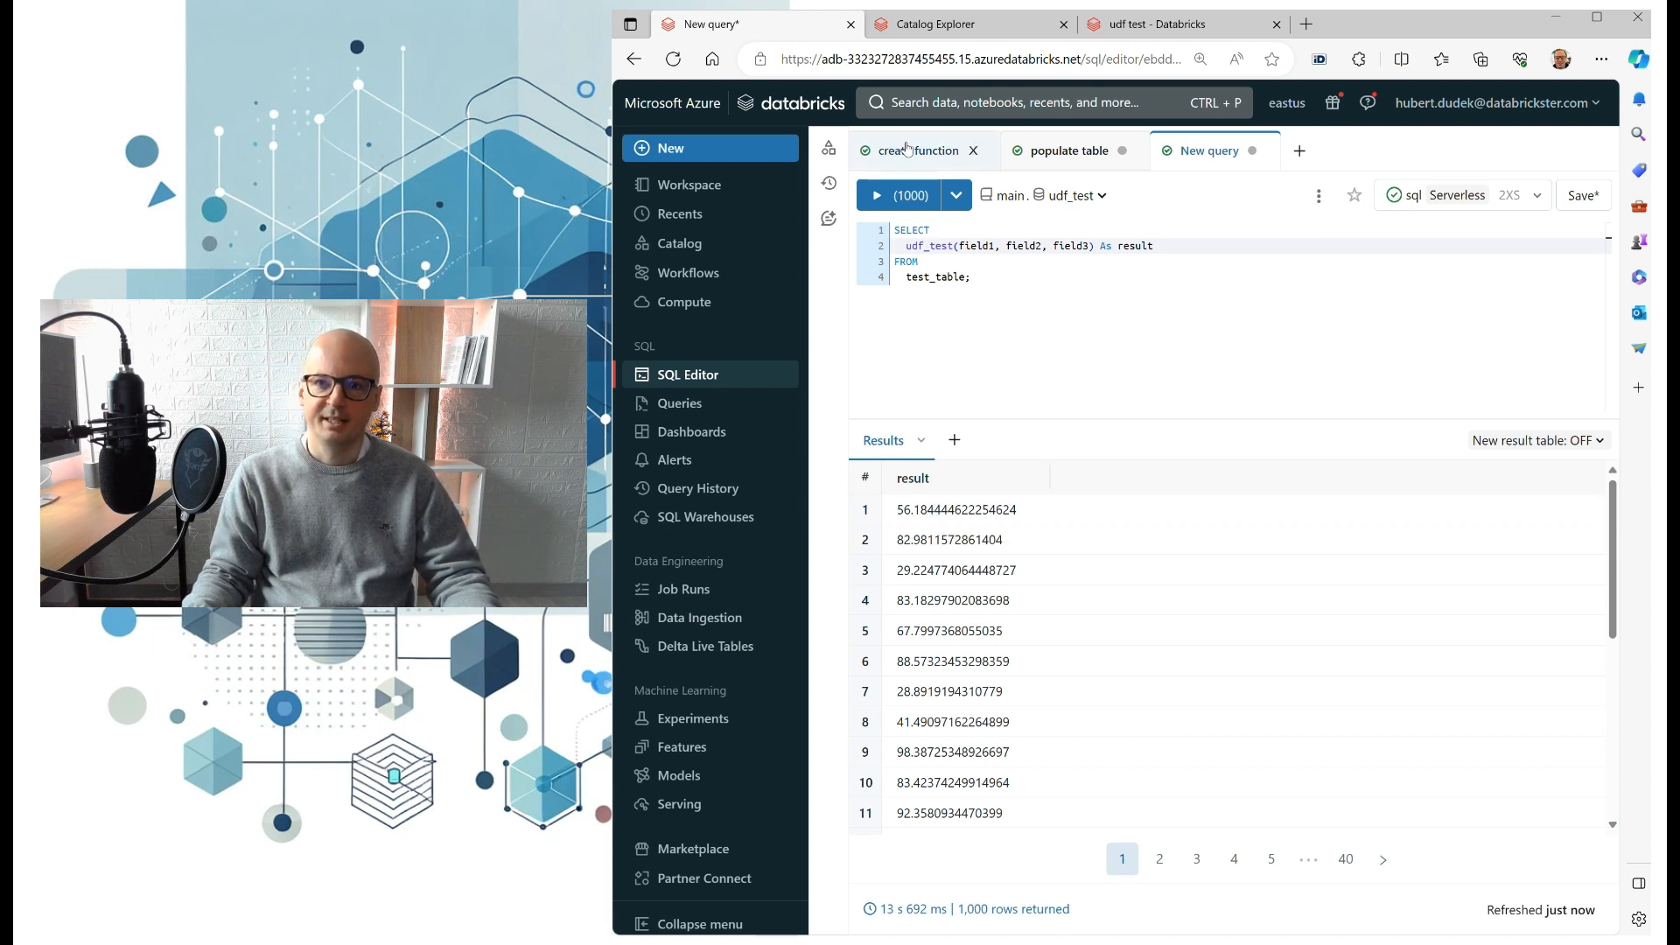
- Return to the create function query showing udf_test's Python body
{"action": "left_click", "coordinate": [913, 150]}
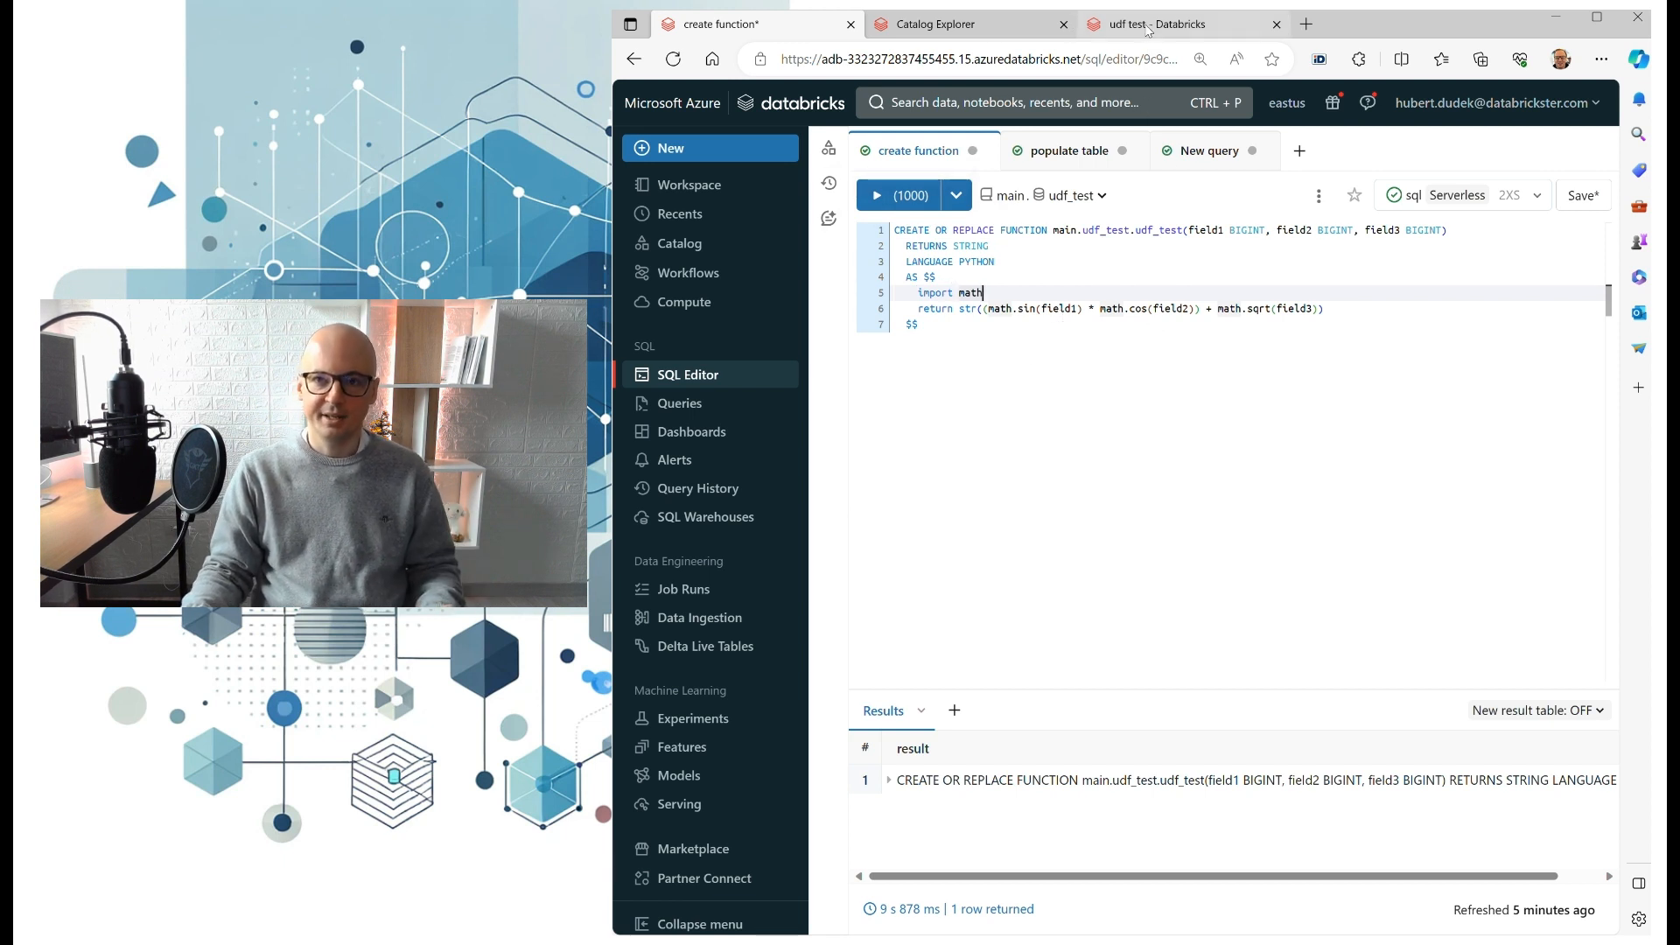
- Run all in the udf test notebook applying udf_test via expr and expand the first Spark job
{"action": "left_click", "coordinate": [1149, 25]}
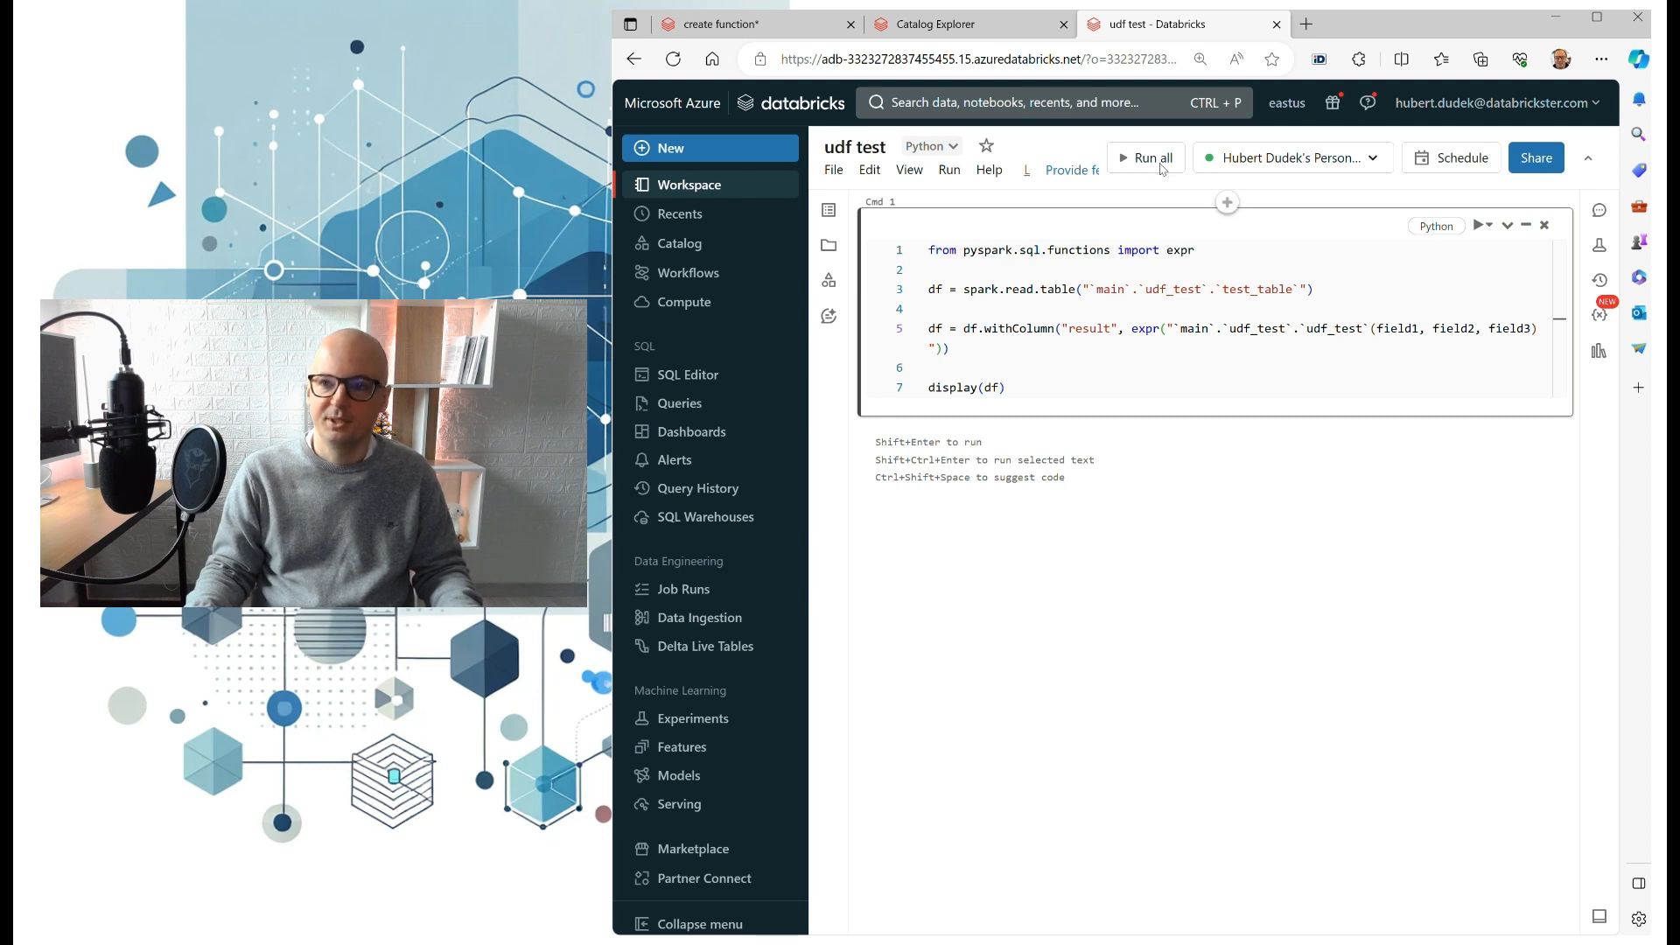
{"action": "left_click", "coordinate": [1146, 157]}
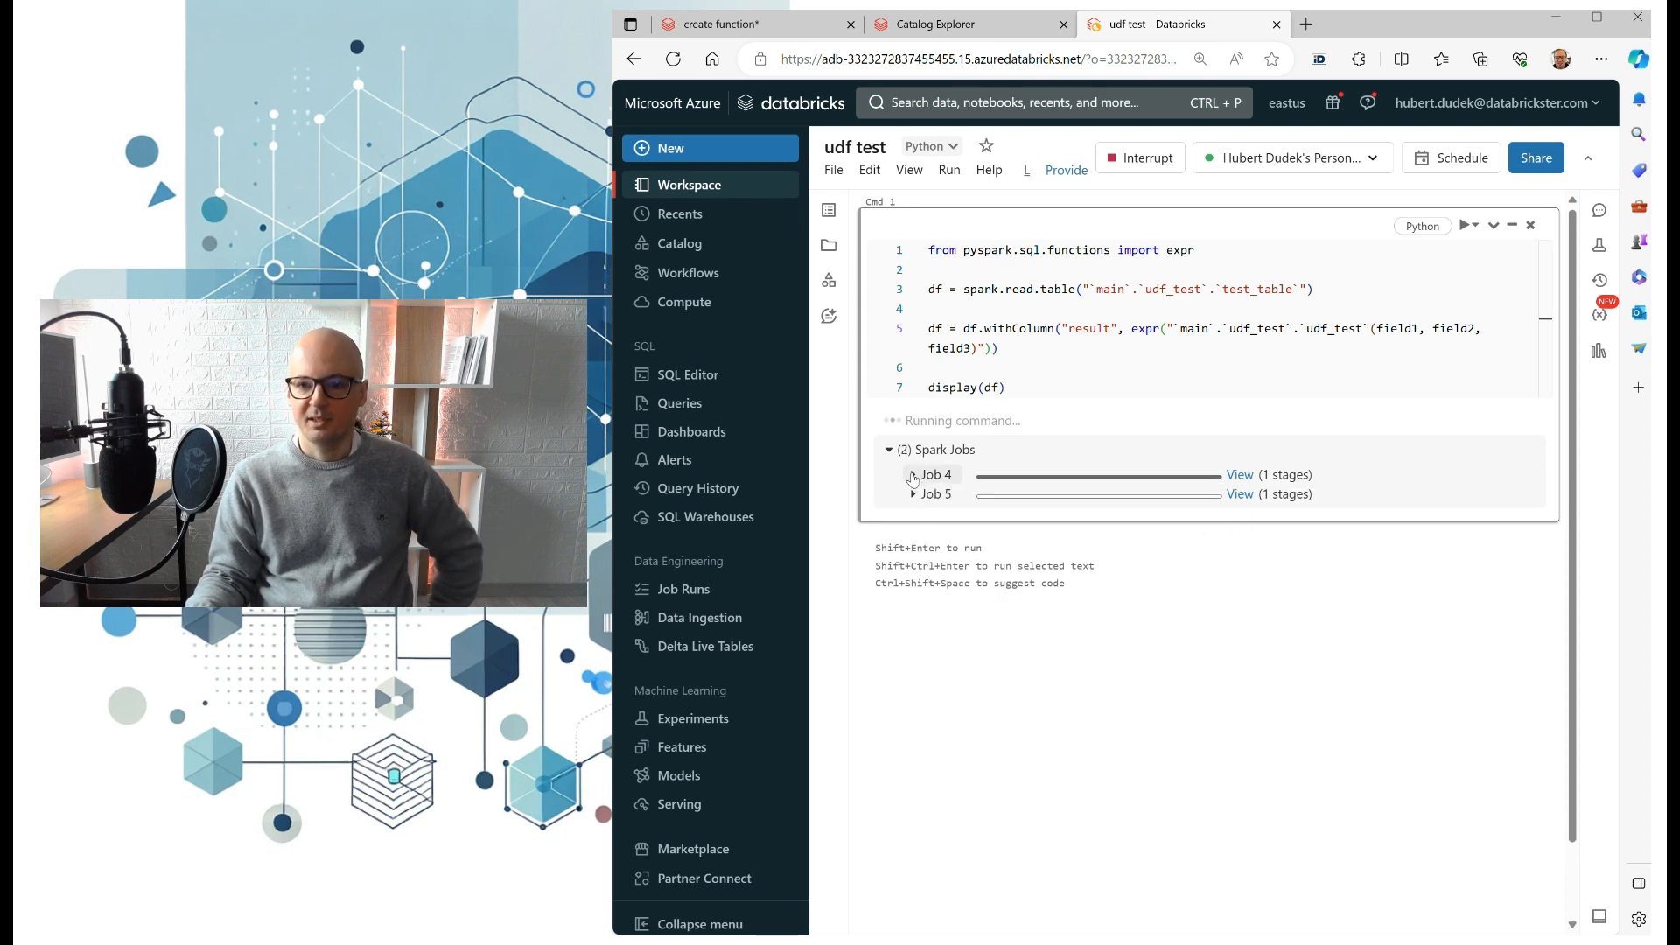
{"action": "left_click", "coordinate": [914, 474]}
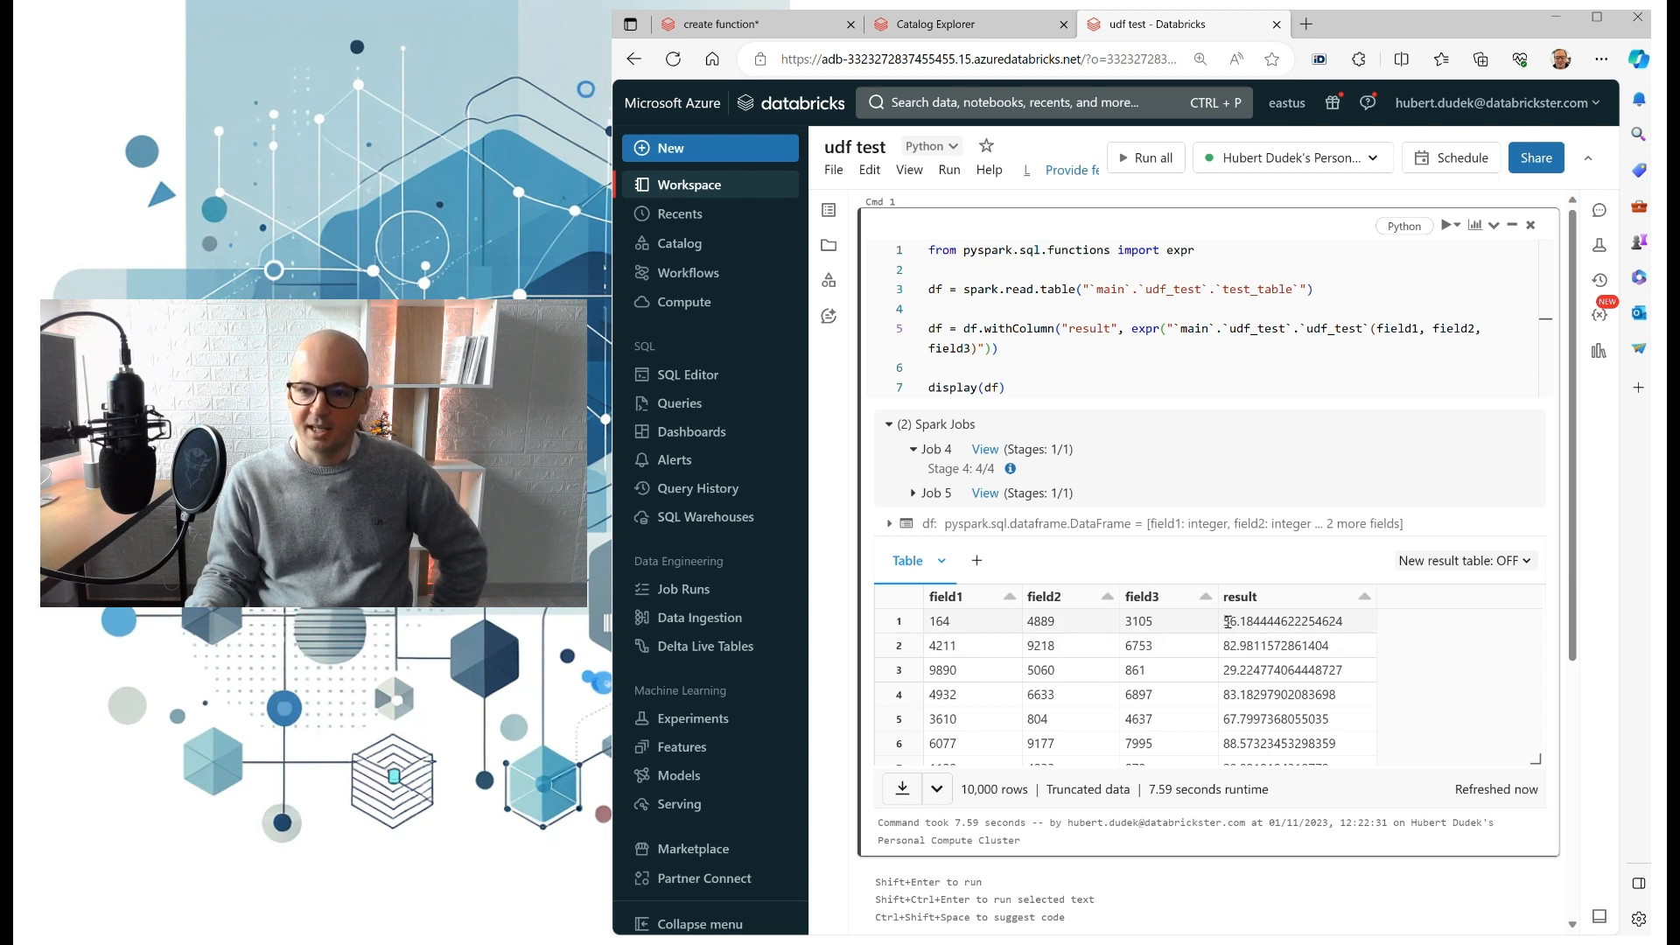
{"action": "double_click", "coordinate": [1281, 621]}
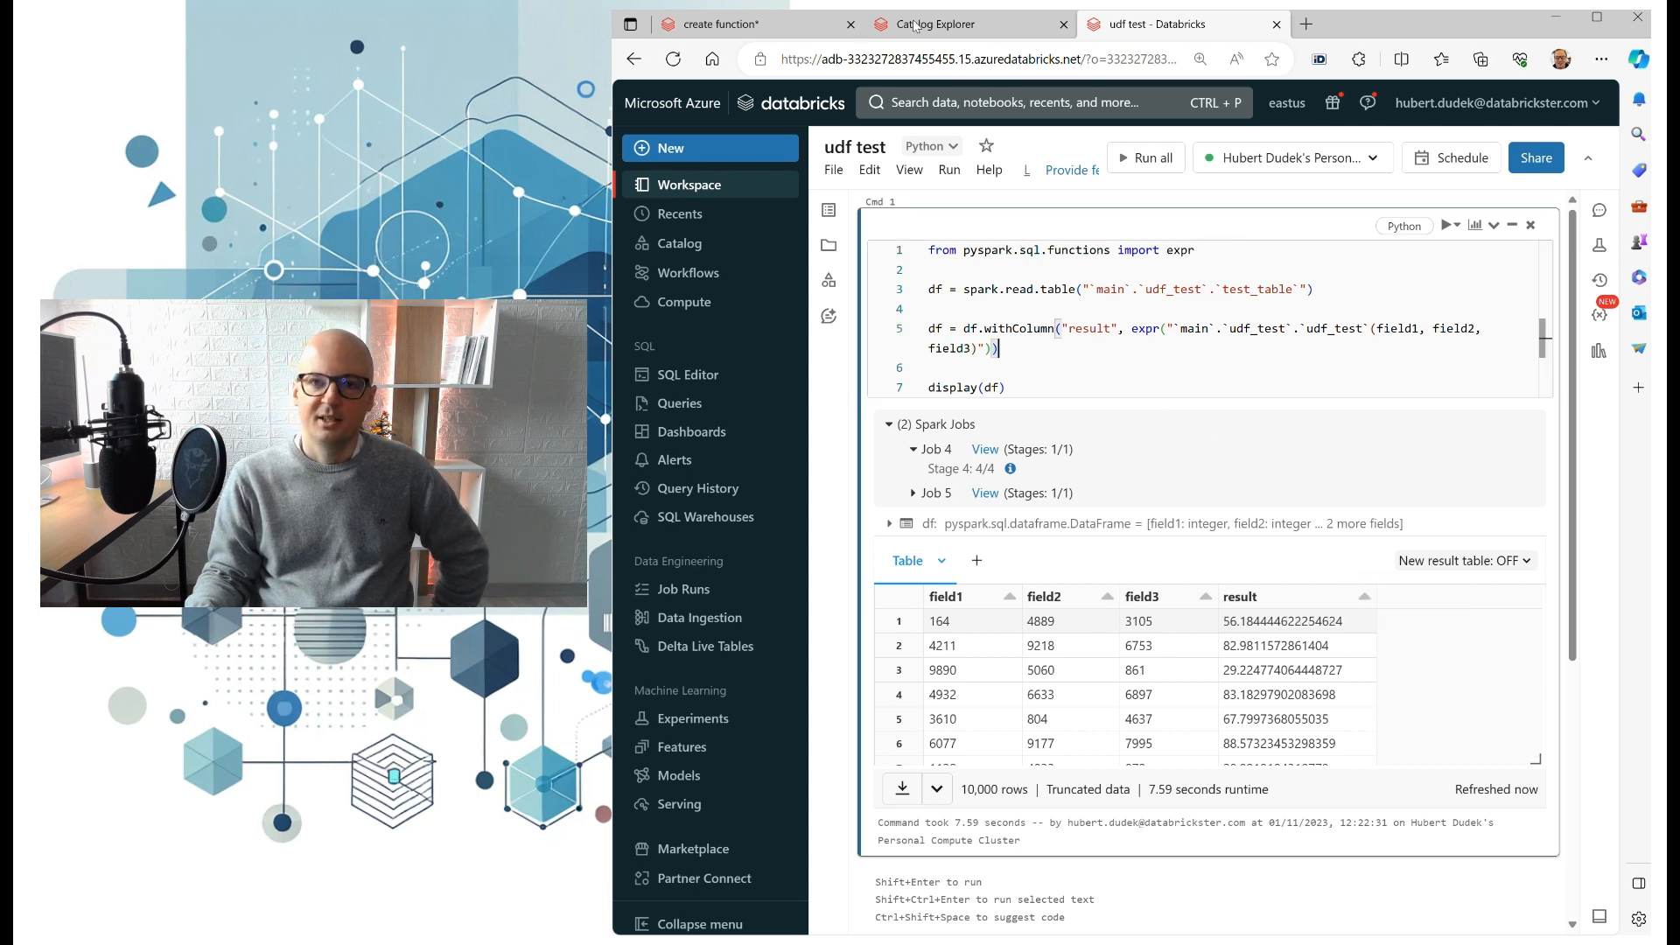
- View udf_test's definition and metadata in the Catalog Explorer overview
{"action": "left_click", "coordinate": [937, 24]}
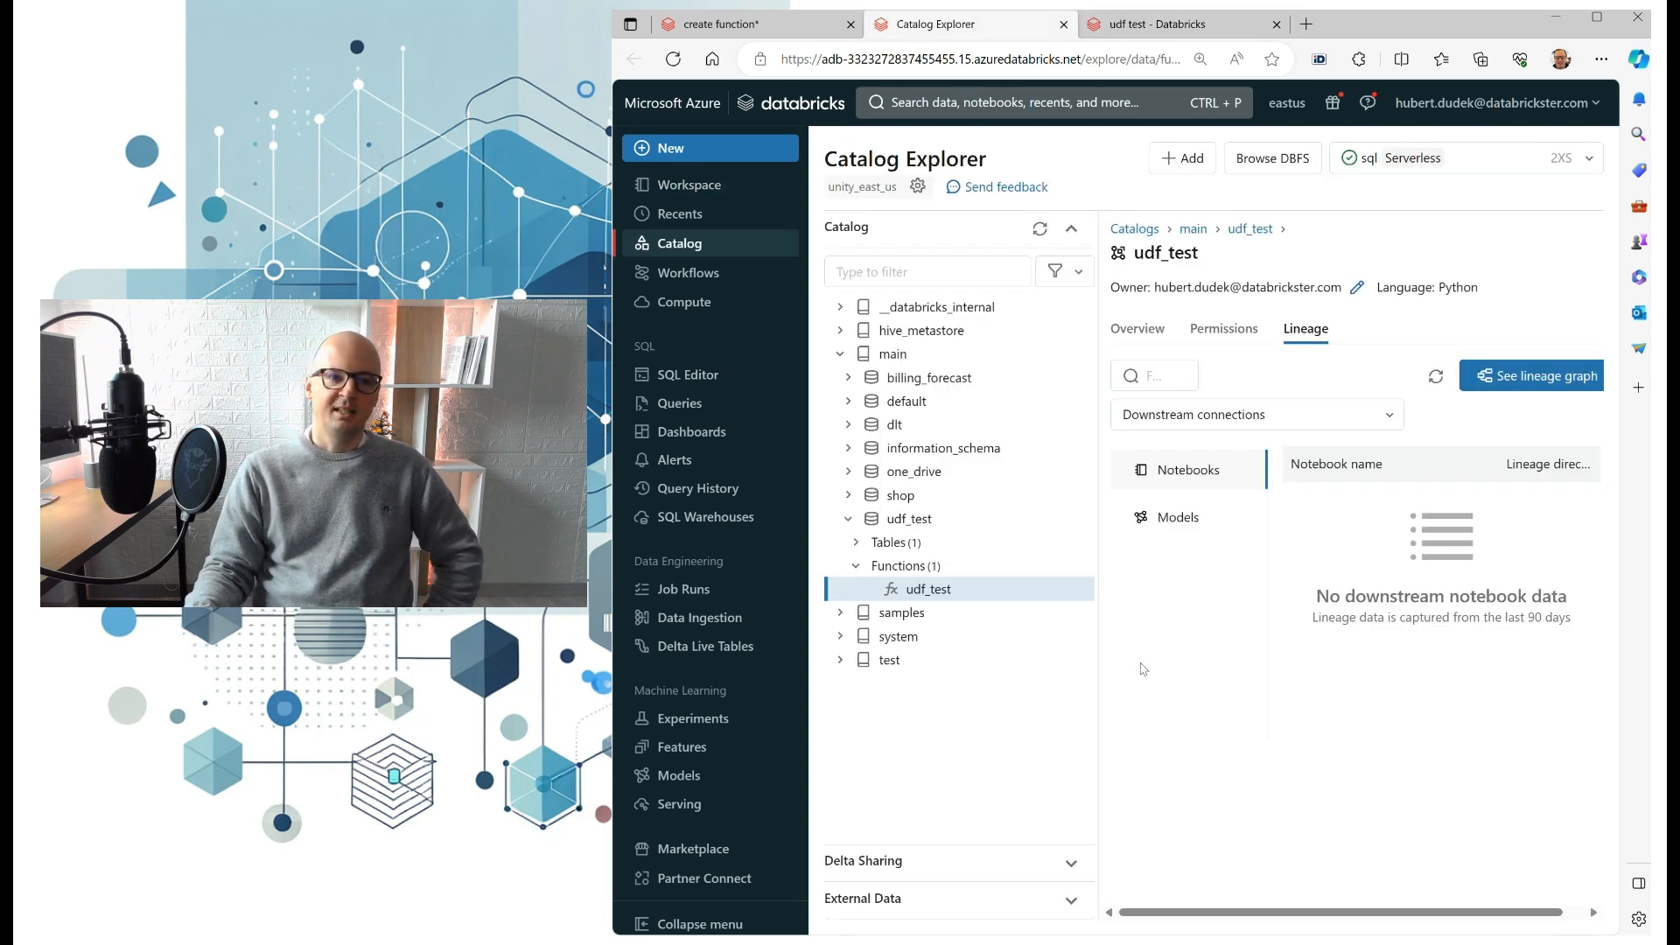
{"action": "left_click", "coordinate": [1137, 329]}
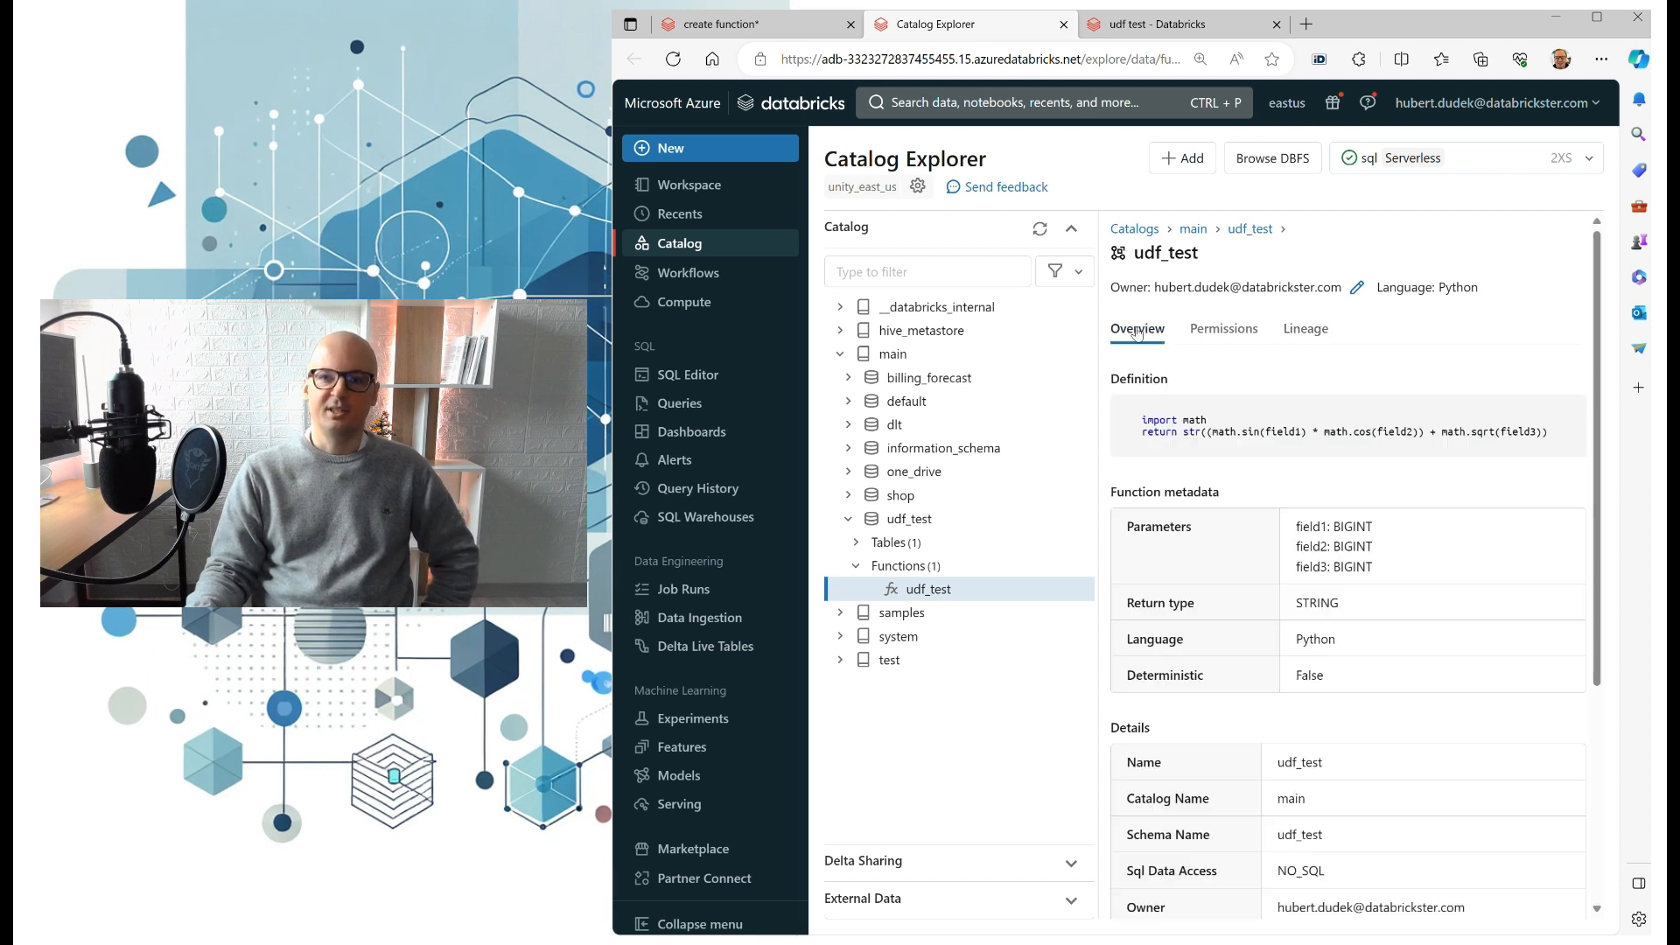